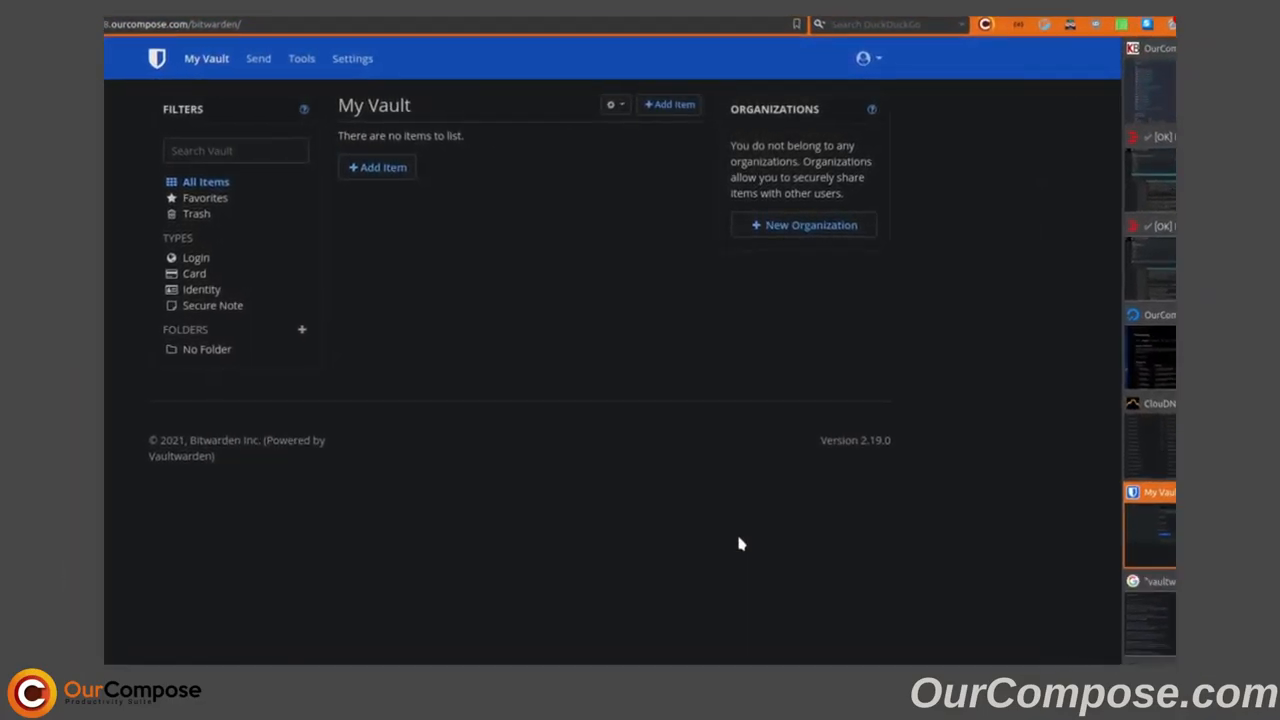
Create the organization 'New Org' with its billing email and submit it.
click(804, 224)
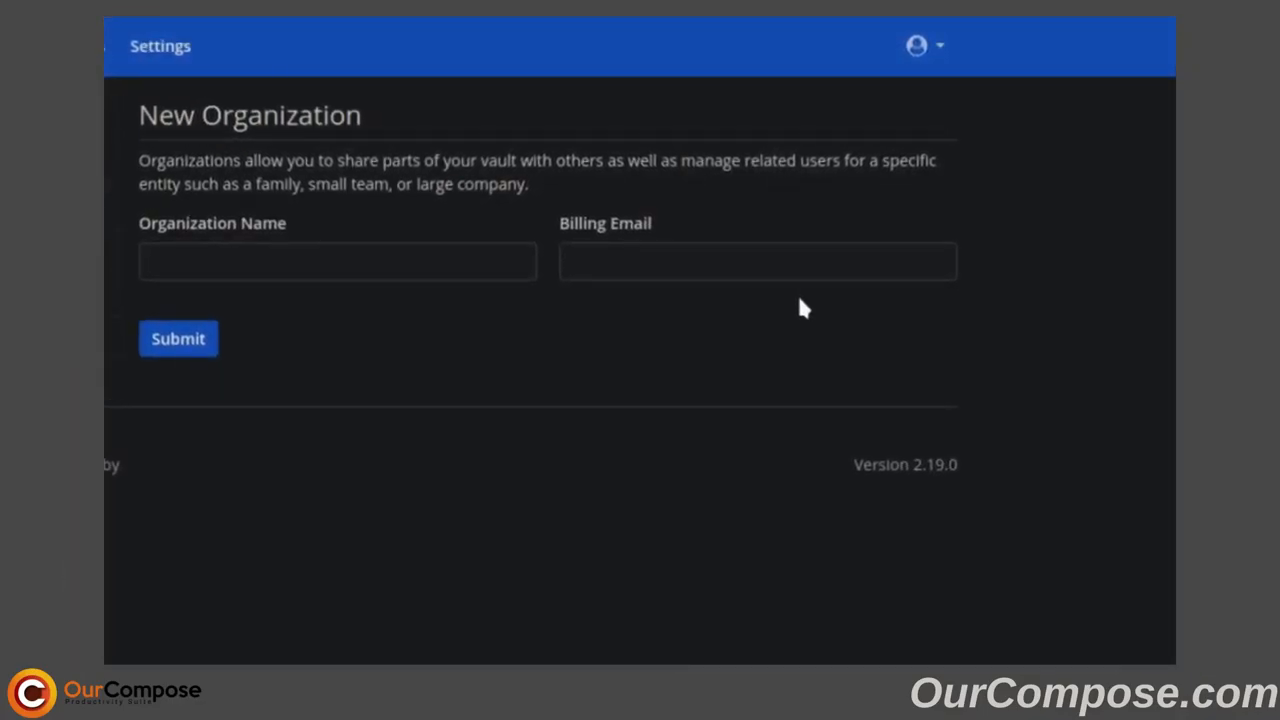
text(New)
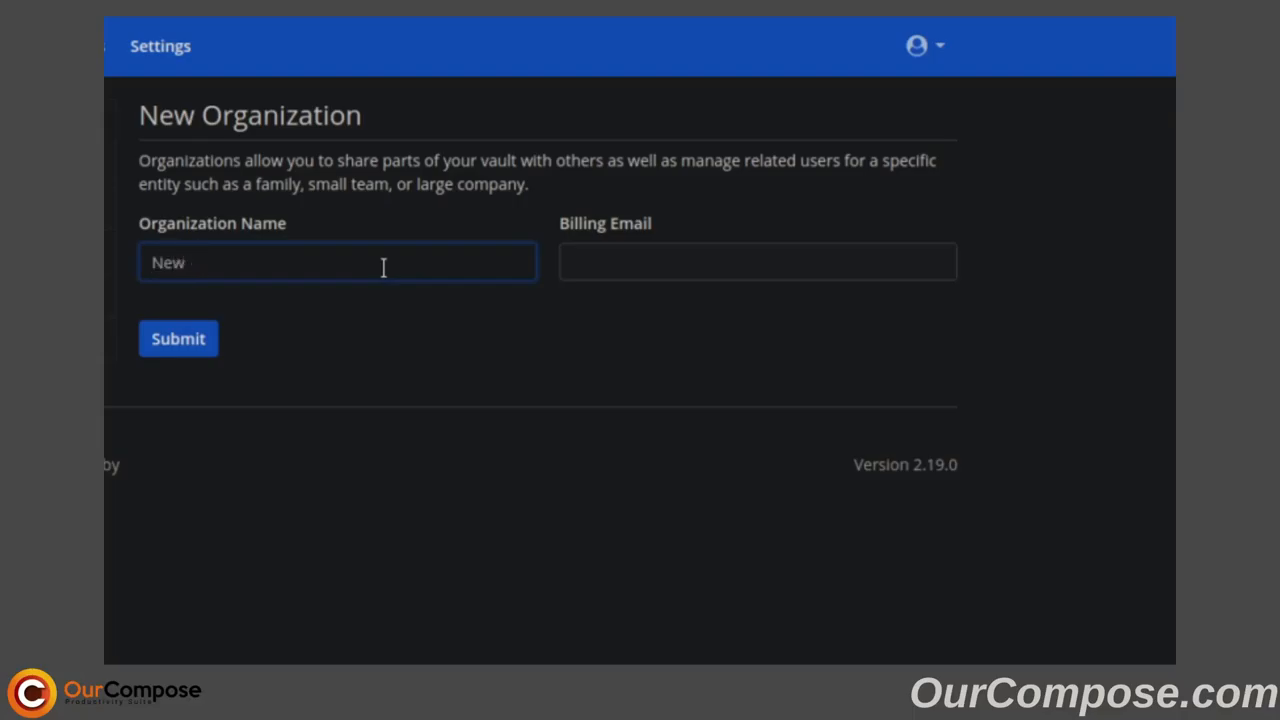
text(neworg@example.com)
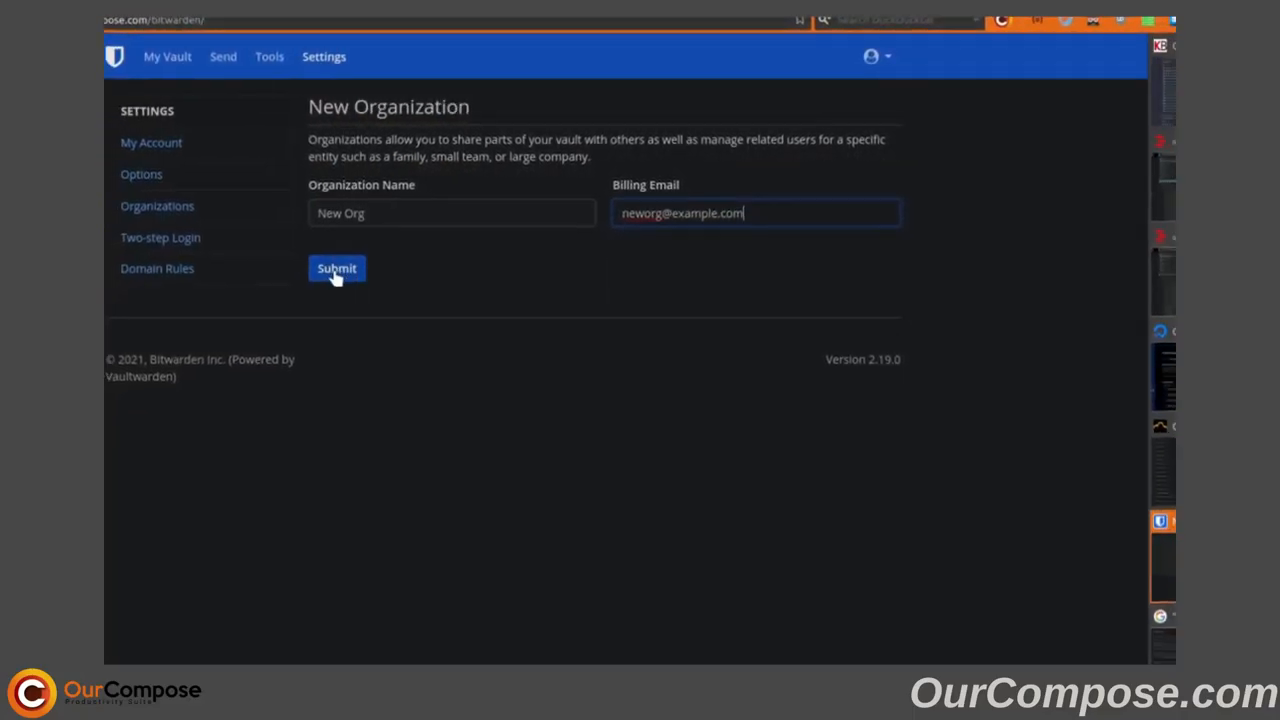
click(336, 268)
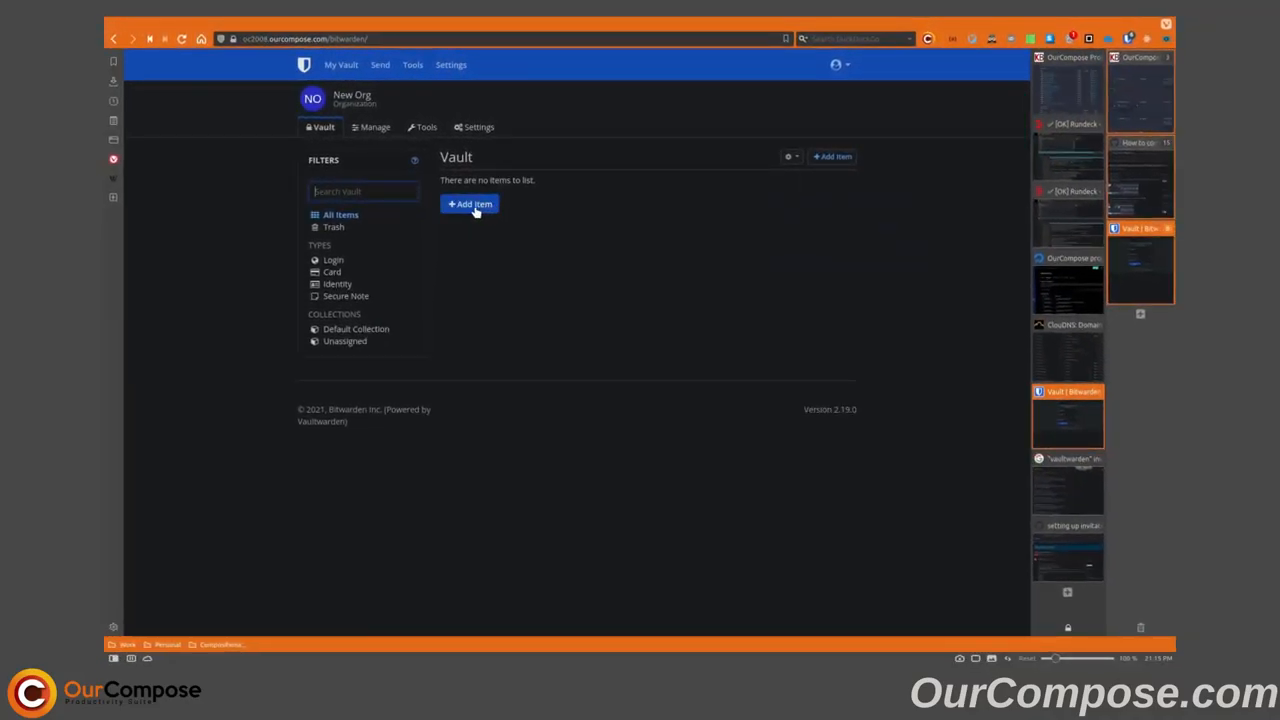
Add a login named 'new org pass' to the New Org vault in the Default Collection and save it.
click(470, 204)
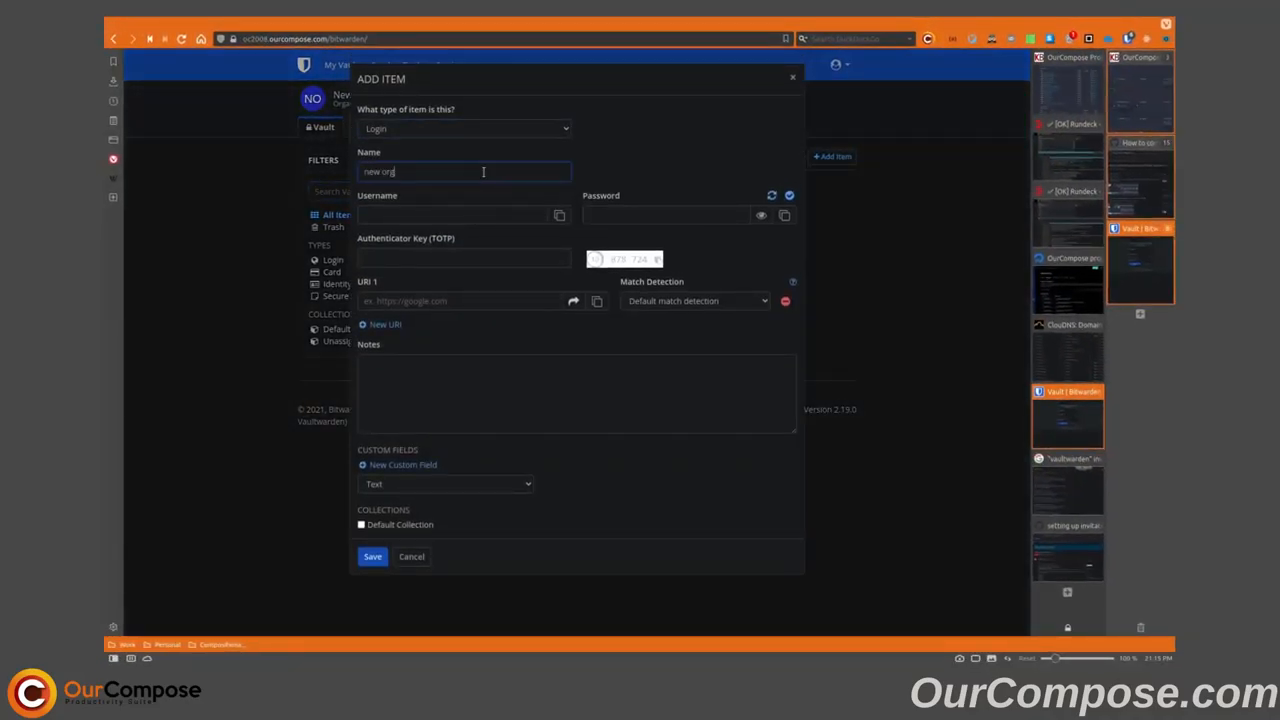
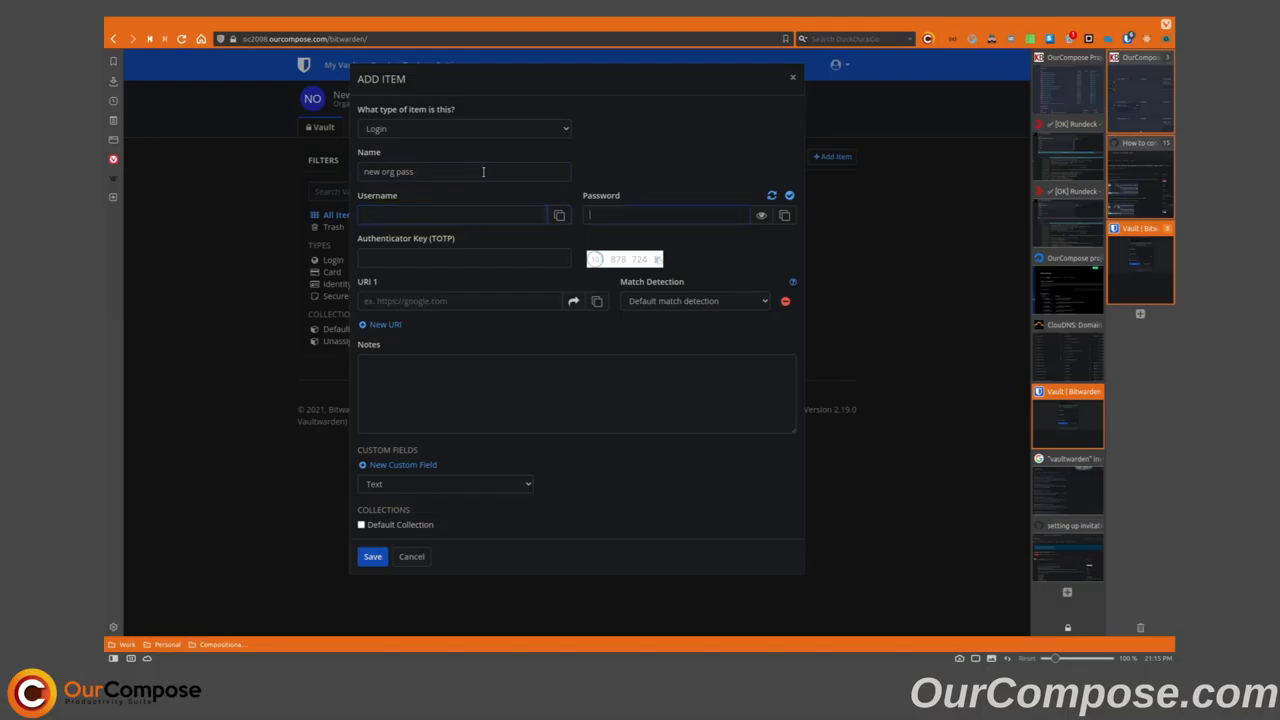
click(372, 556)
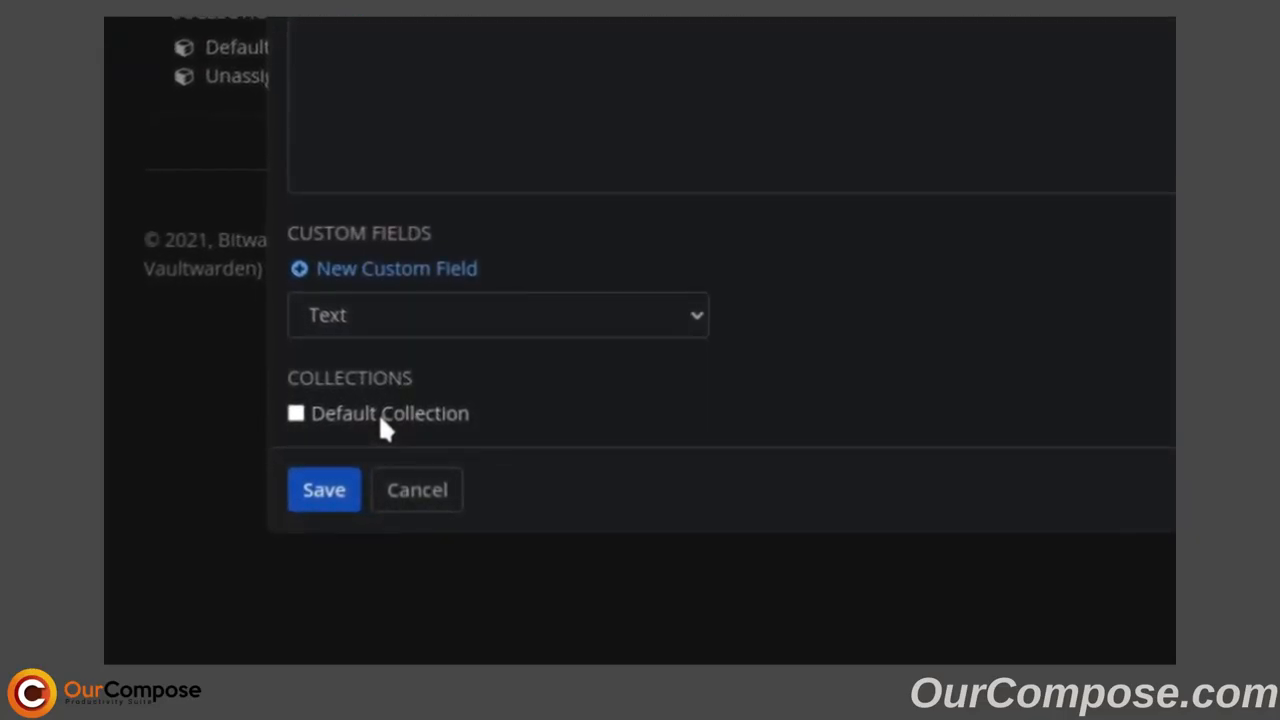
click(296, 412)
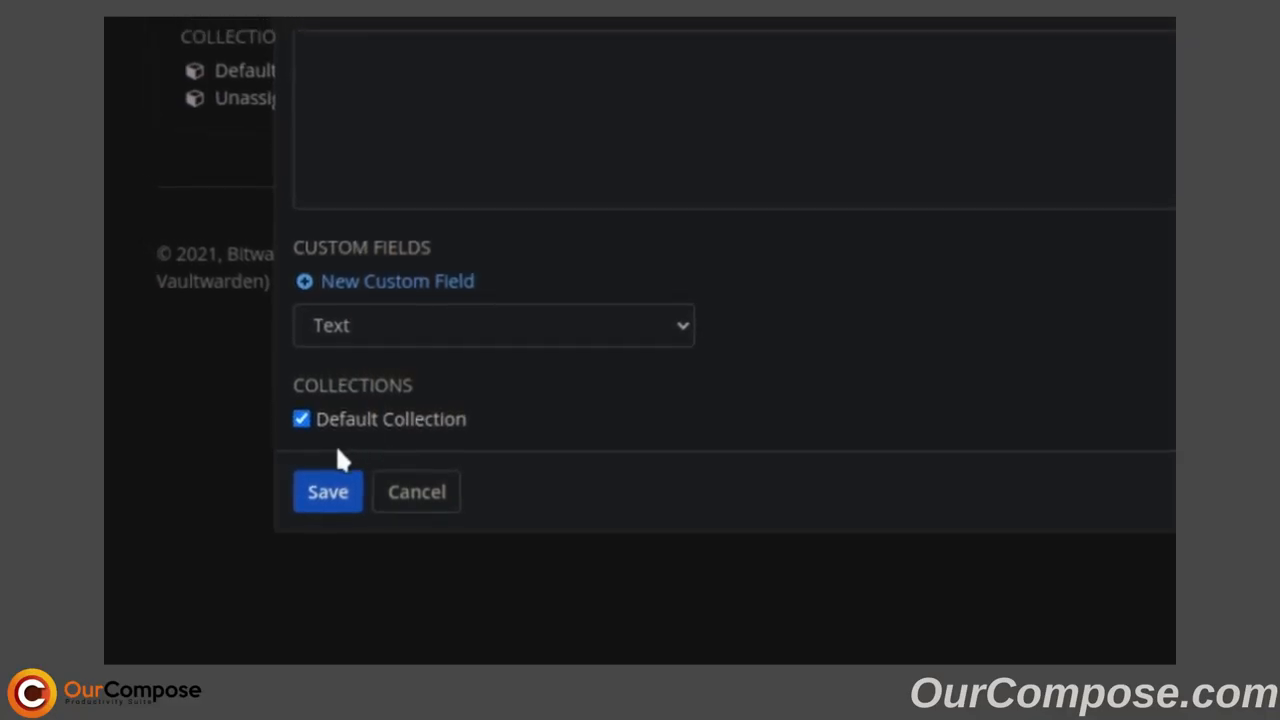
click(328, 492)
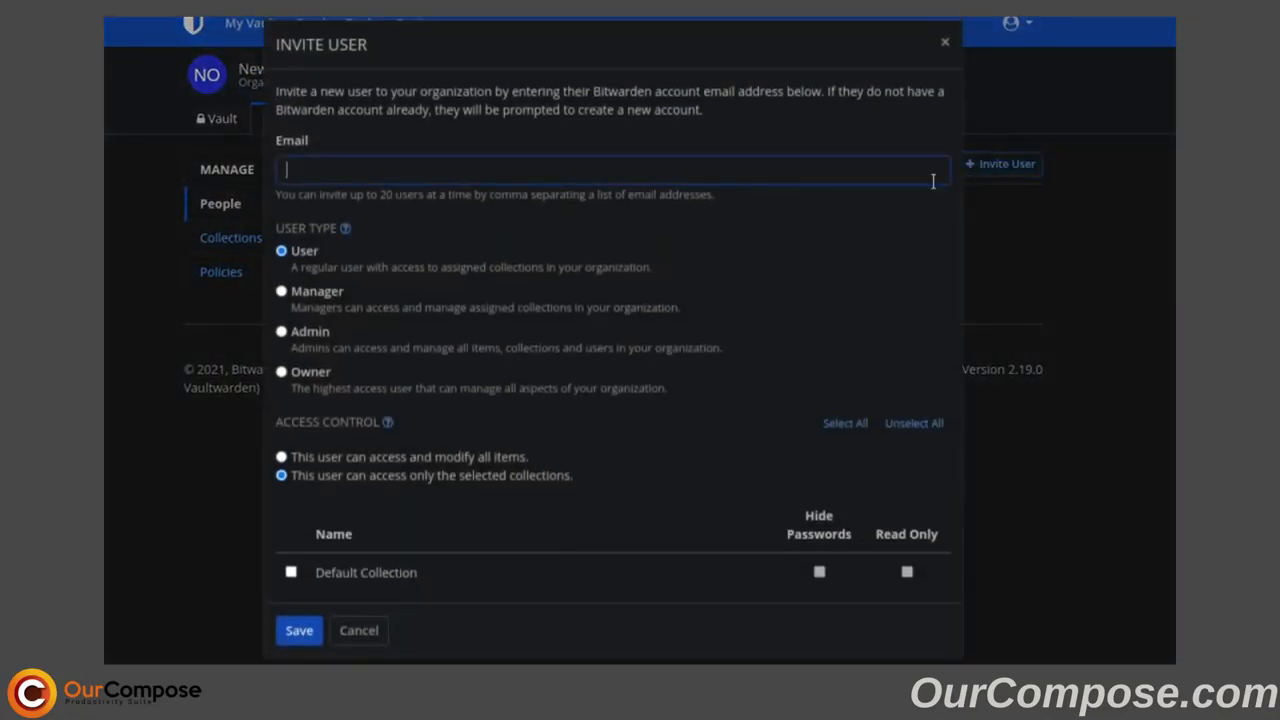
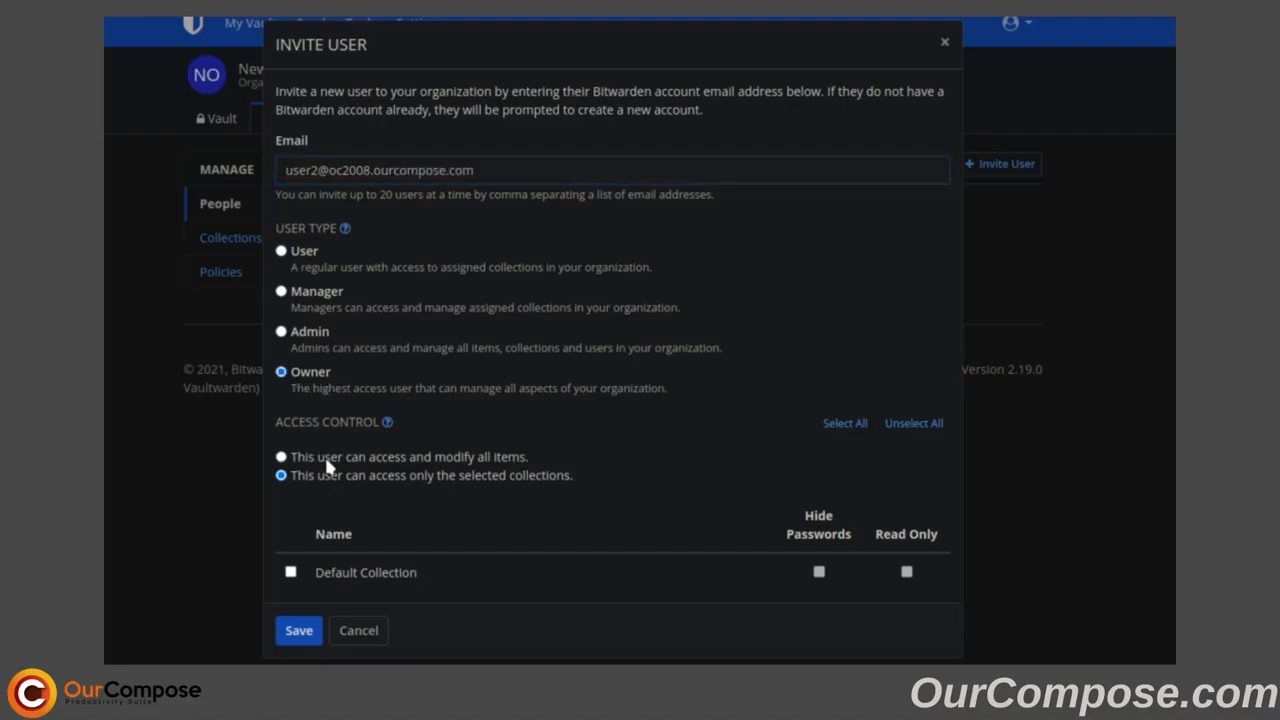
click(298, 630)
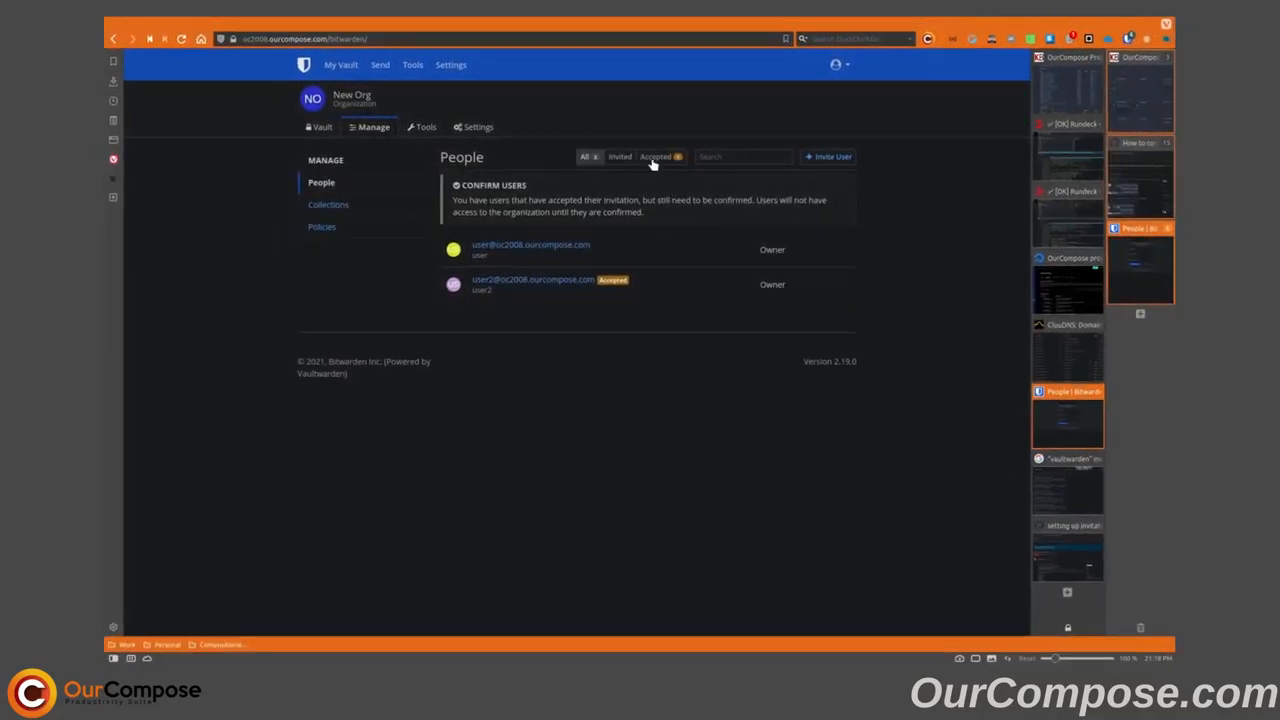
Filter accepted members, confirm the new member's fingerprint, then return to the organization vault.
click(658, 156)
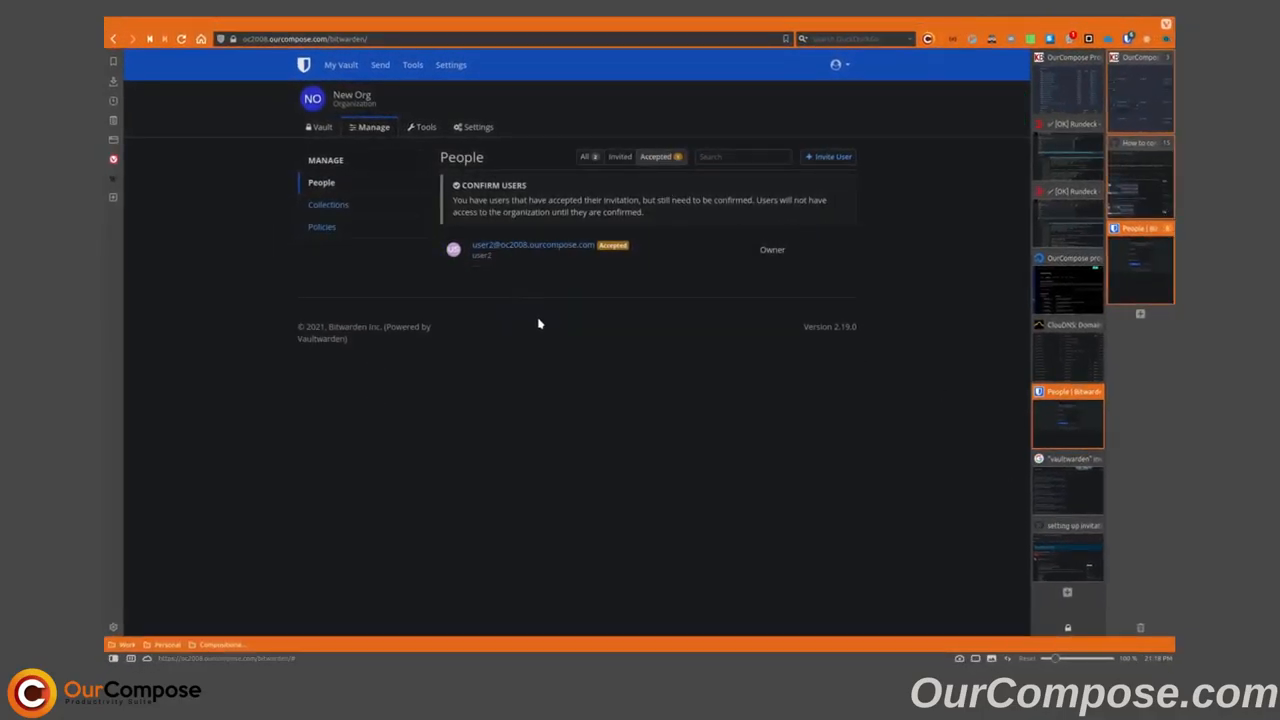
mouse_move(532, 314)
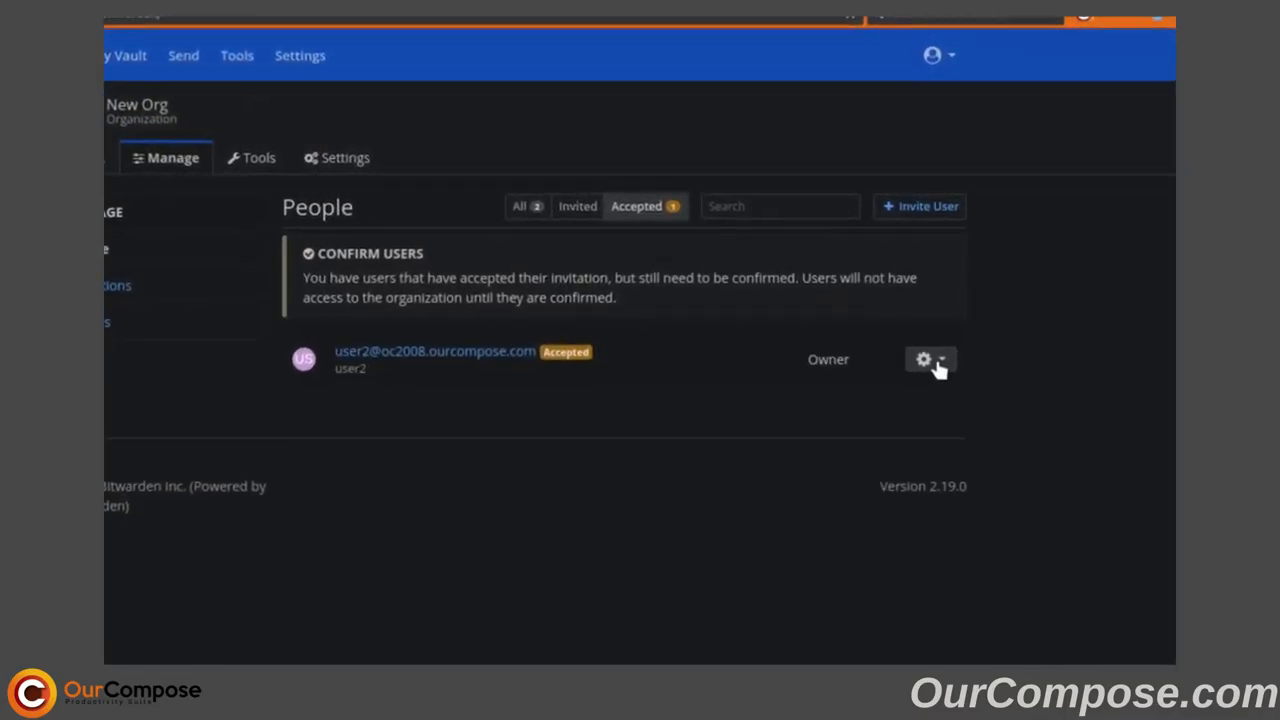
click(924, 360)
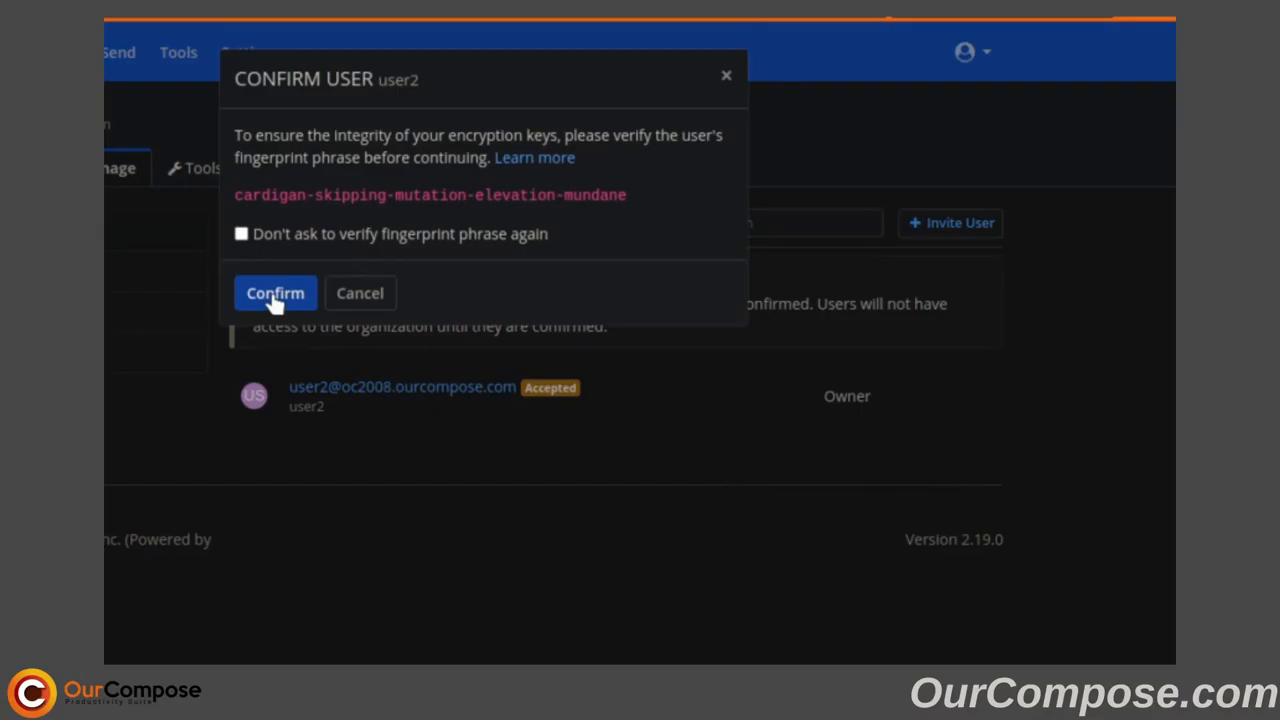
click(276, 292)
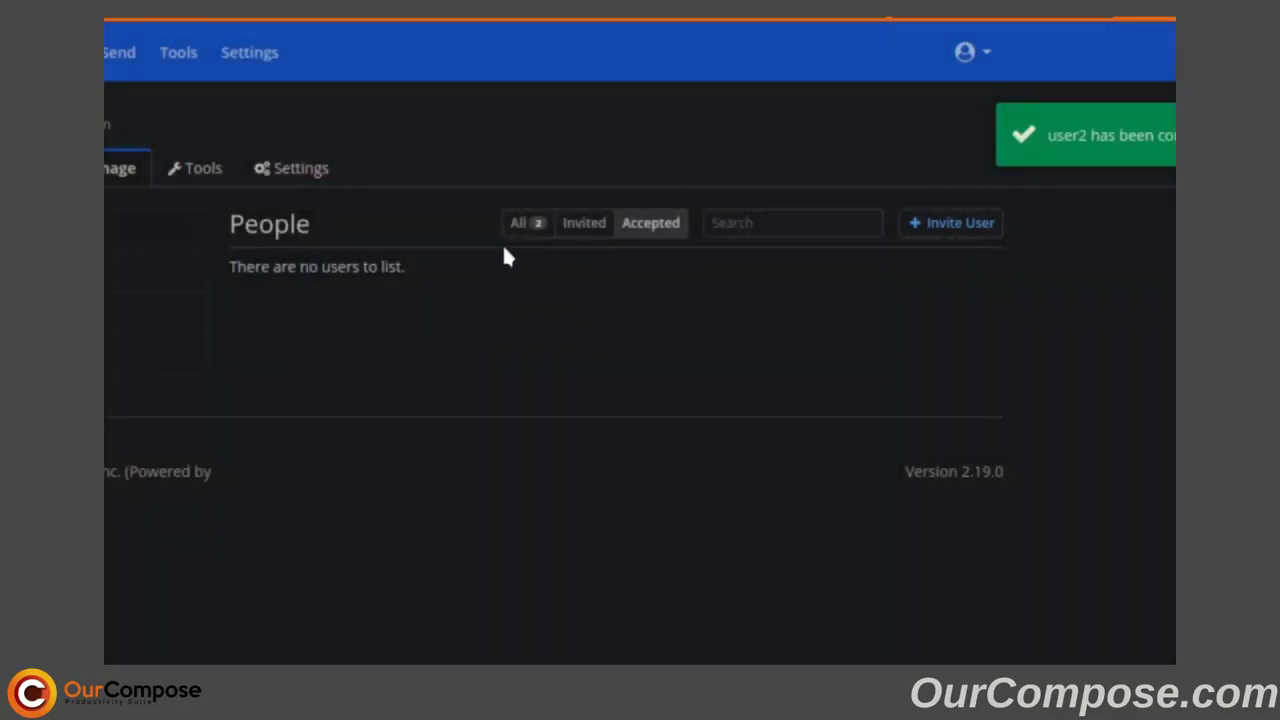
click(520, 222)
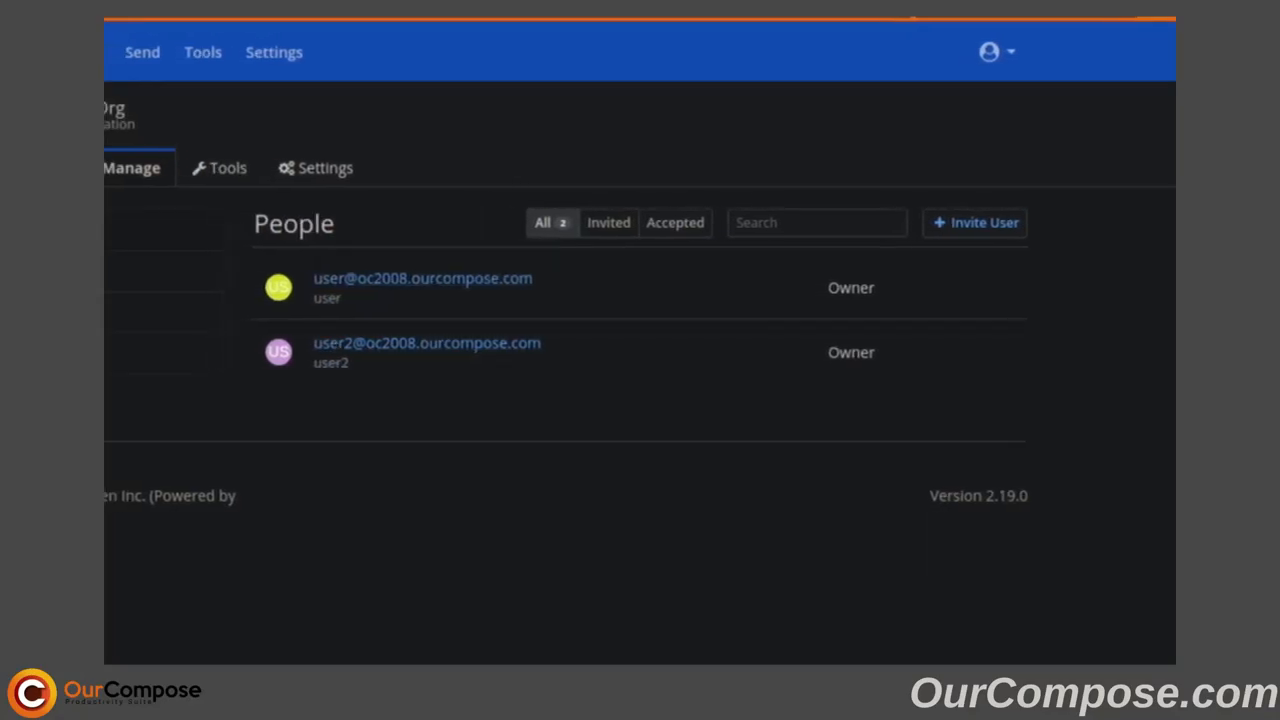
click(184, 168)
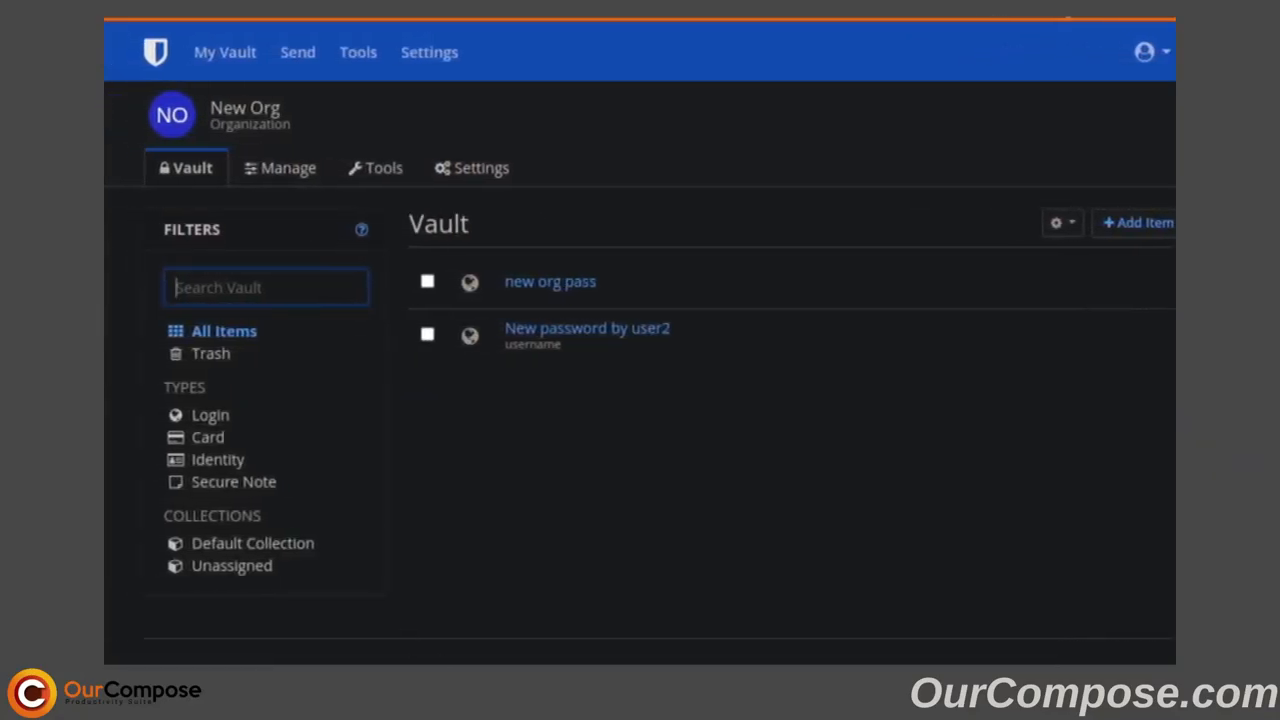
mouse_move(476, 322)
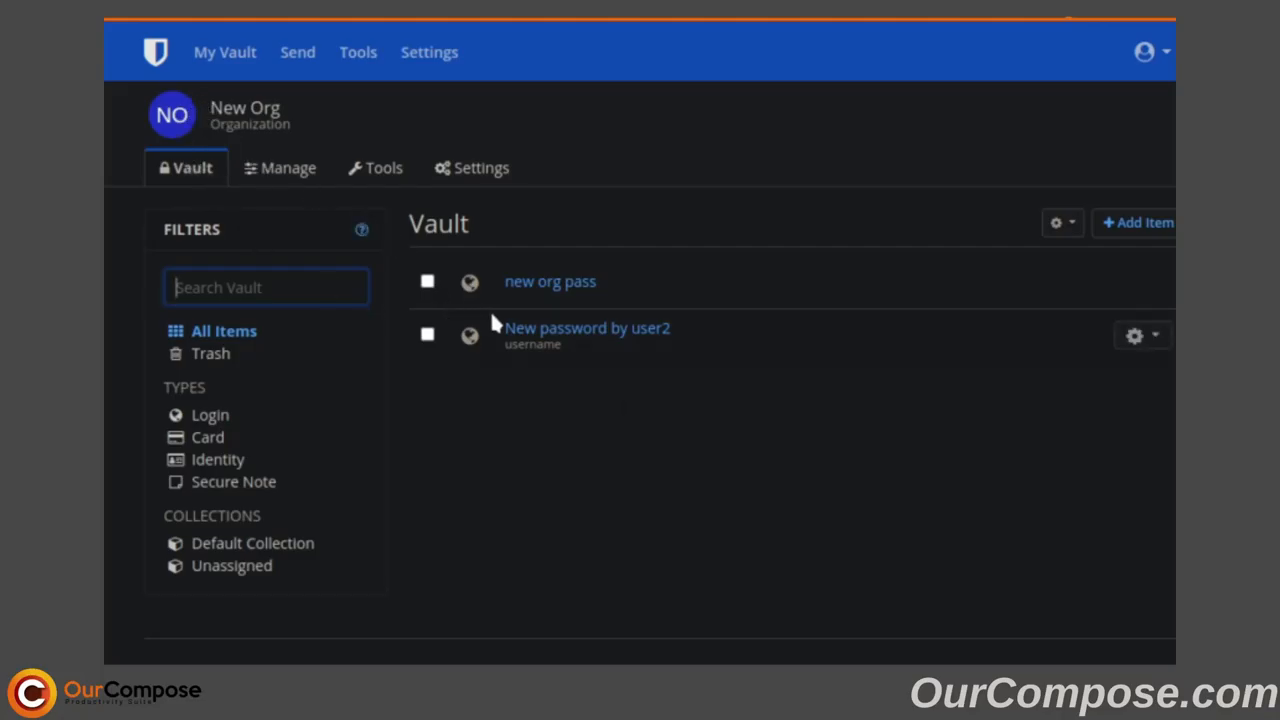
Check the logged-in account and switch to My Vault showing both shared New Org items.
click(1144, 52)
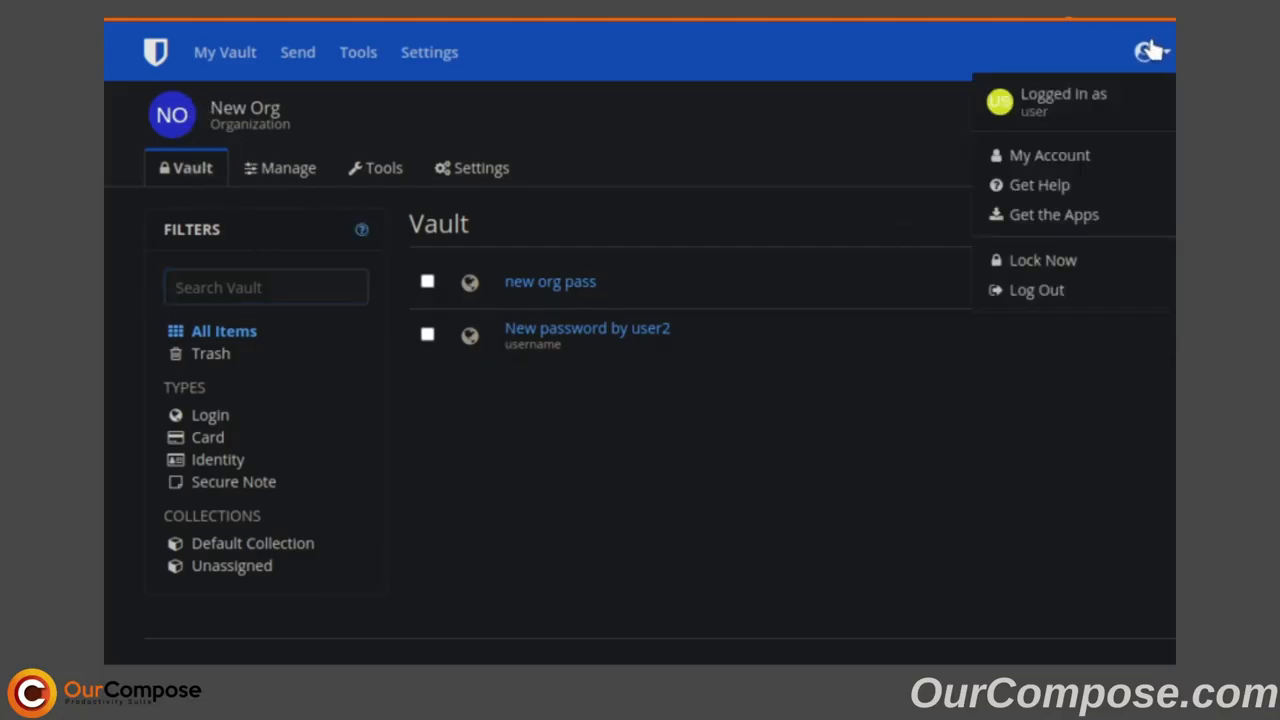
click(1146, 52)
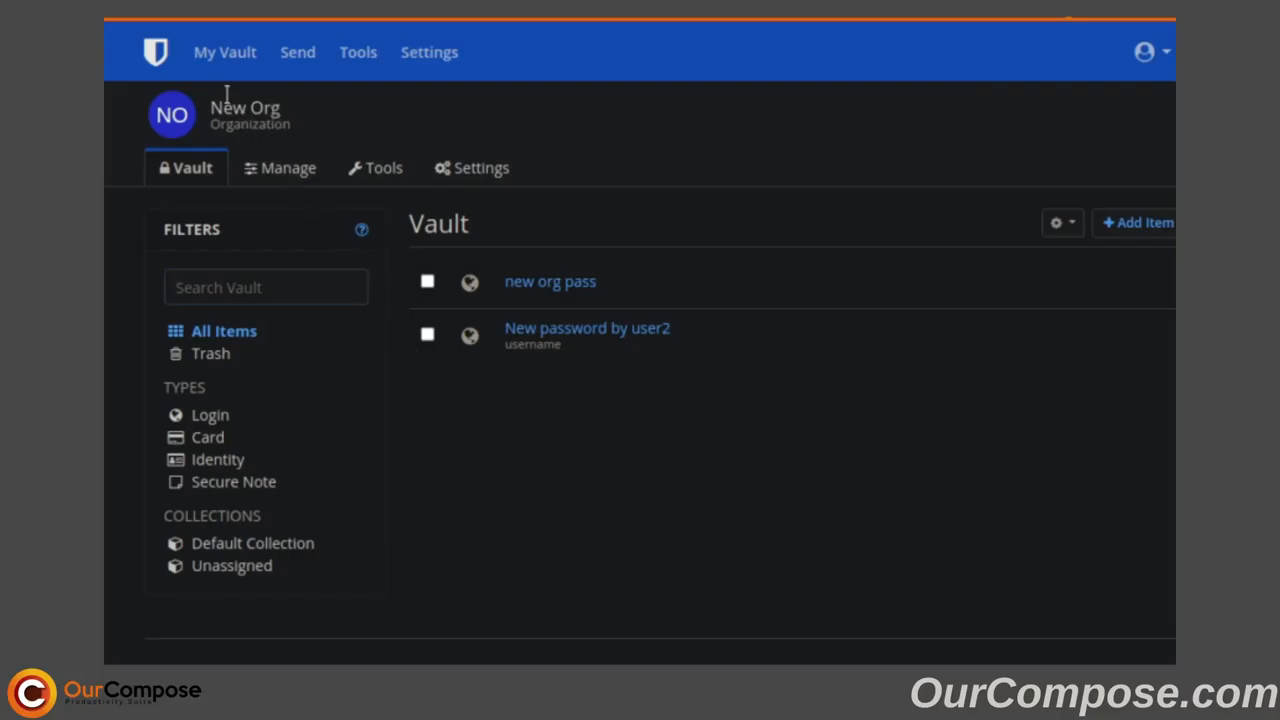
click(224, 52)
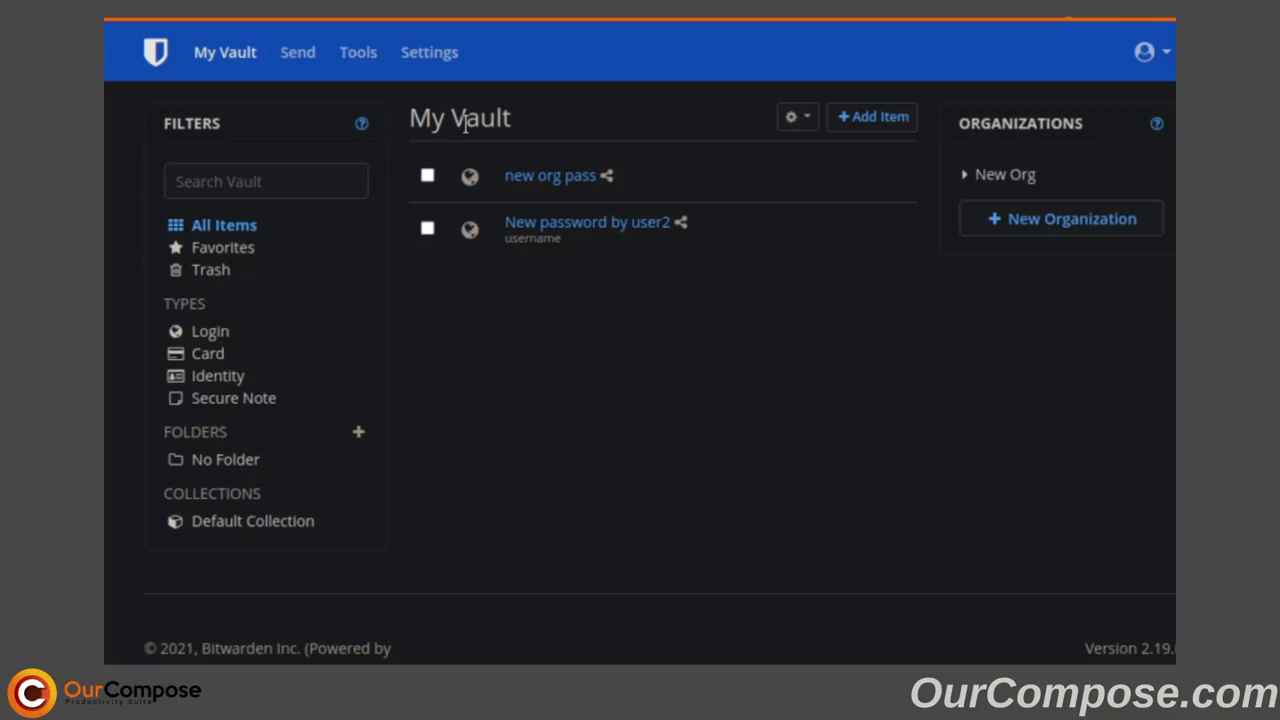
mouse_move(398, 156)
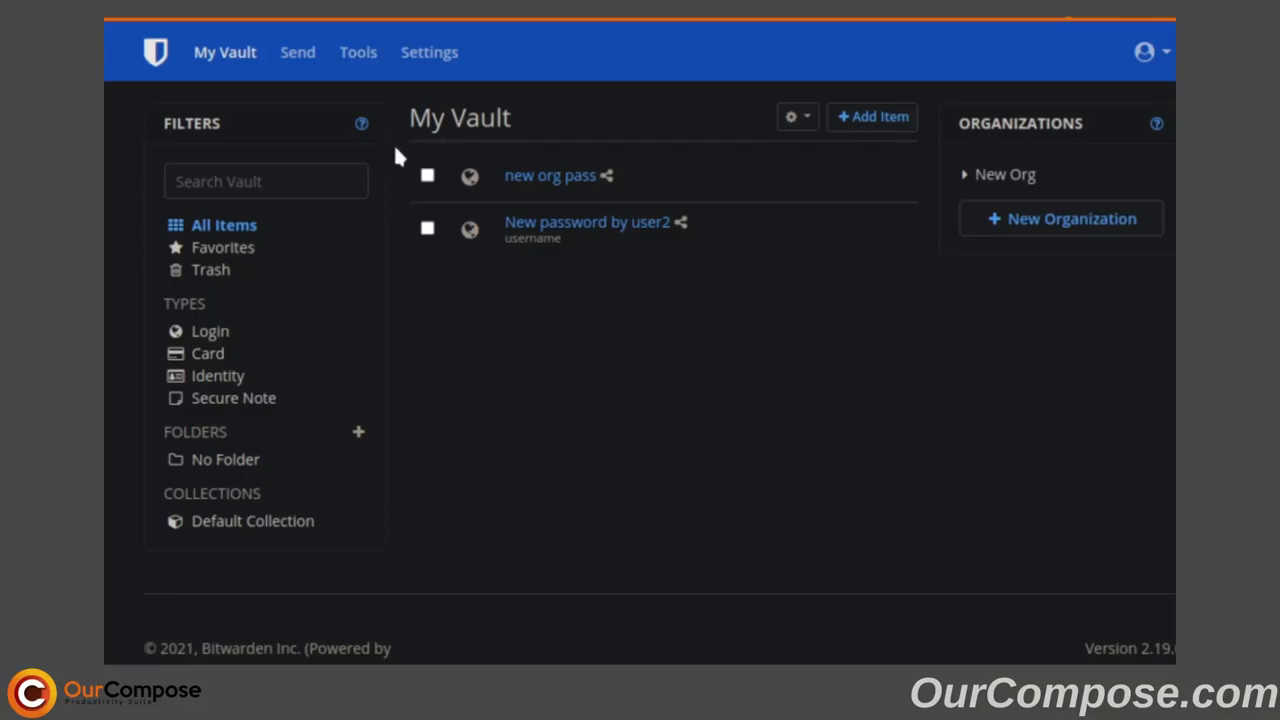
mouse_move(224, 458)
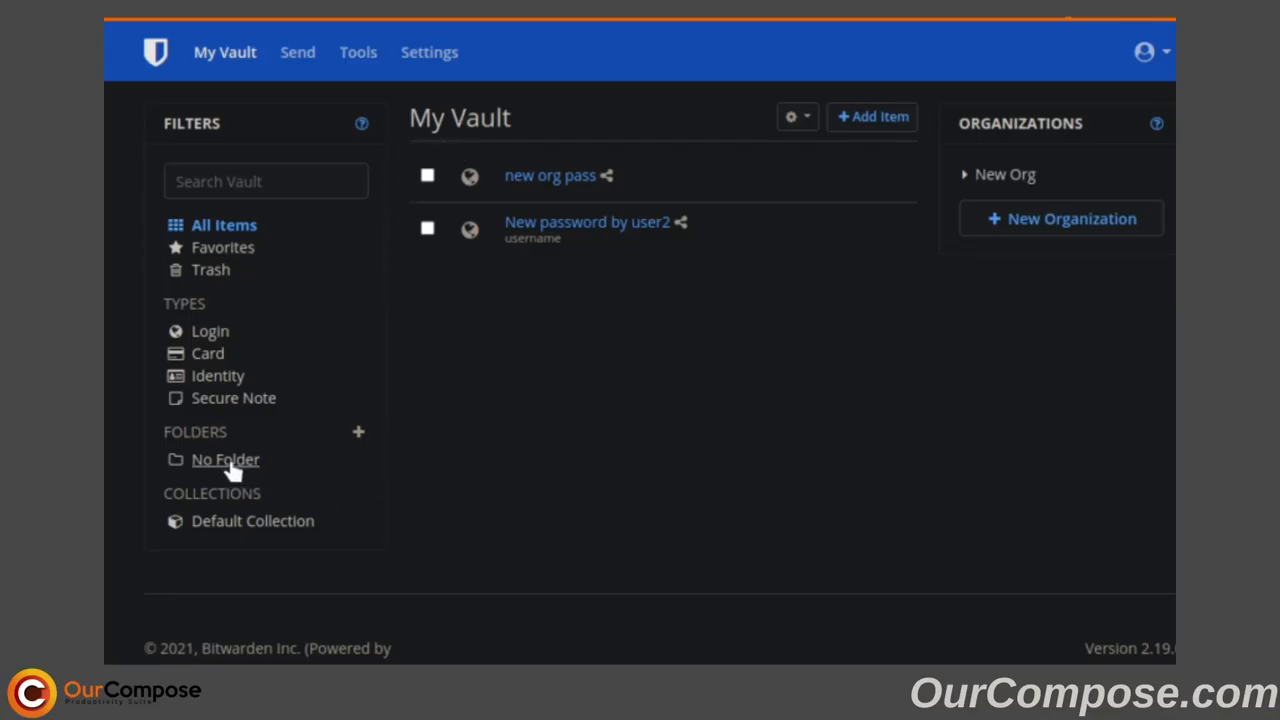
Create a personal folder named 'New Org' and select the new org pass item.
click(224, 458)
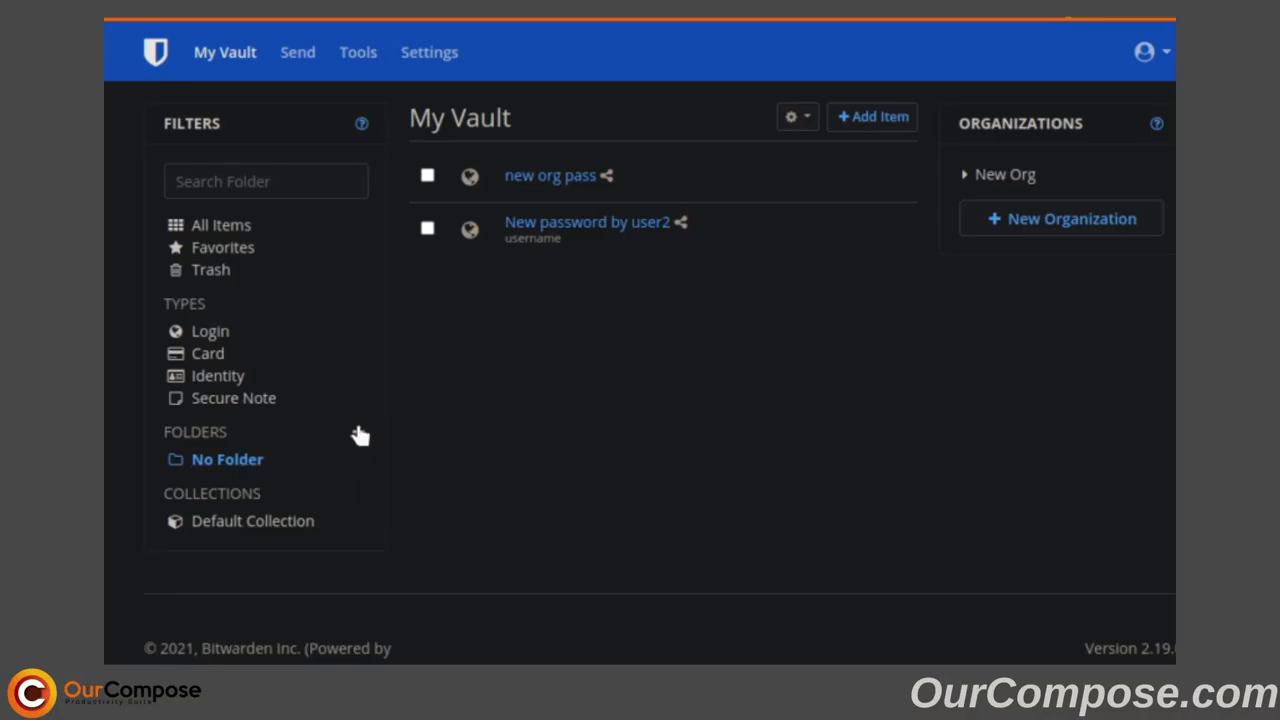
click(358, 432)
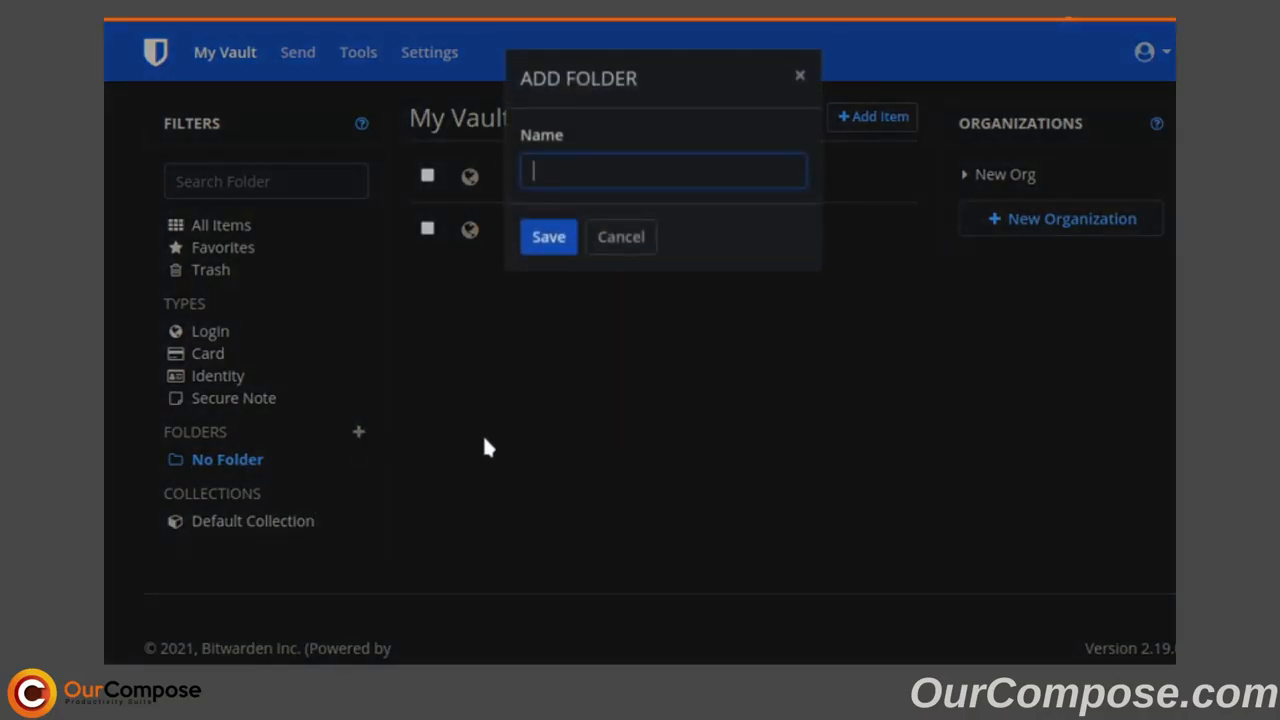
text(New Org)
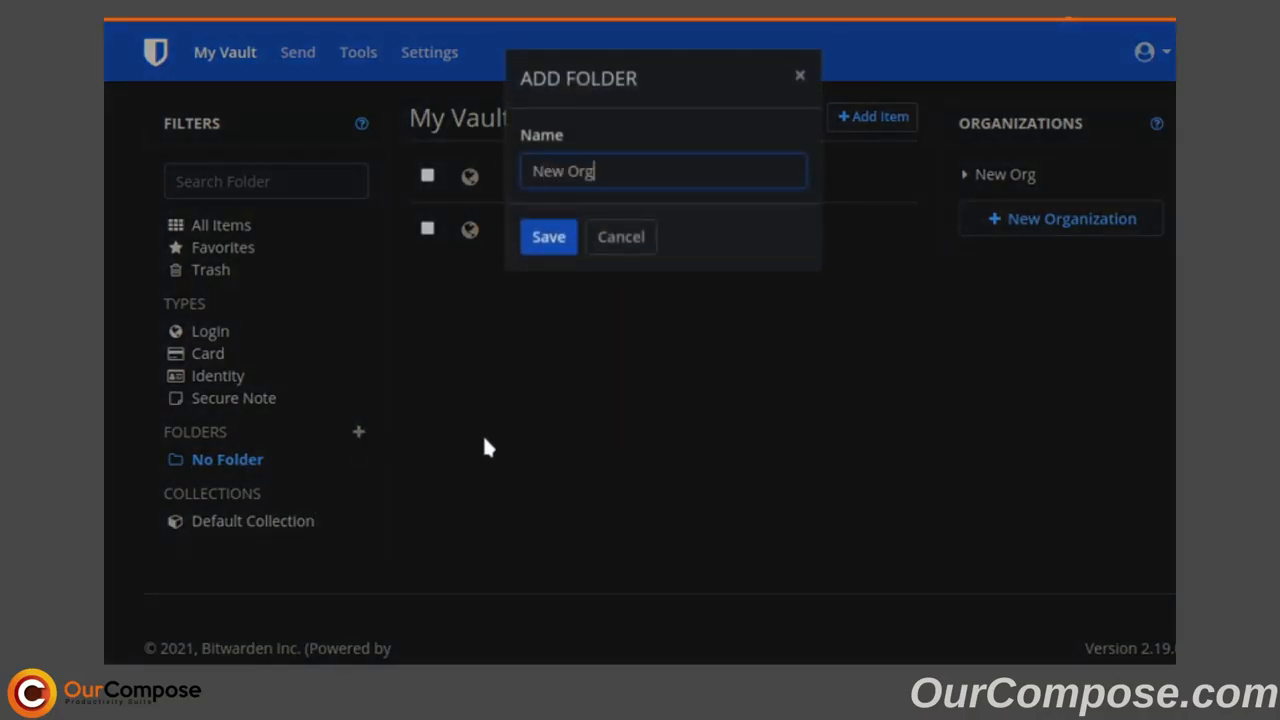
click(548, 236)
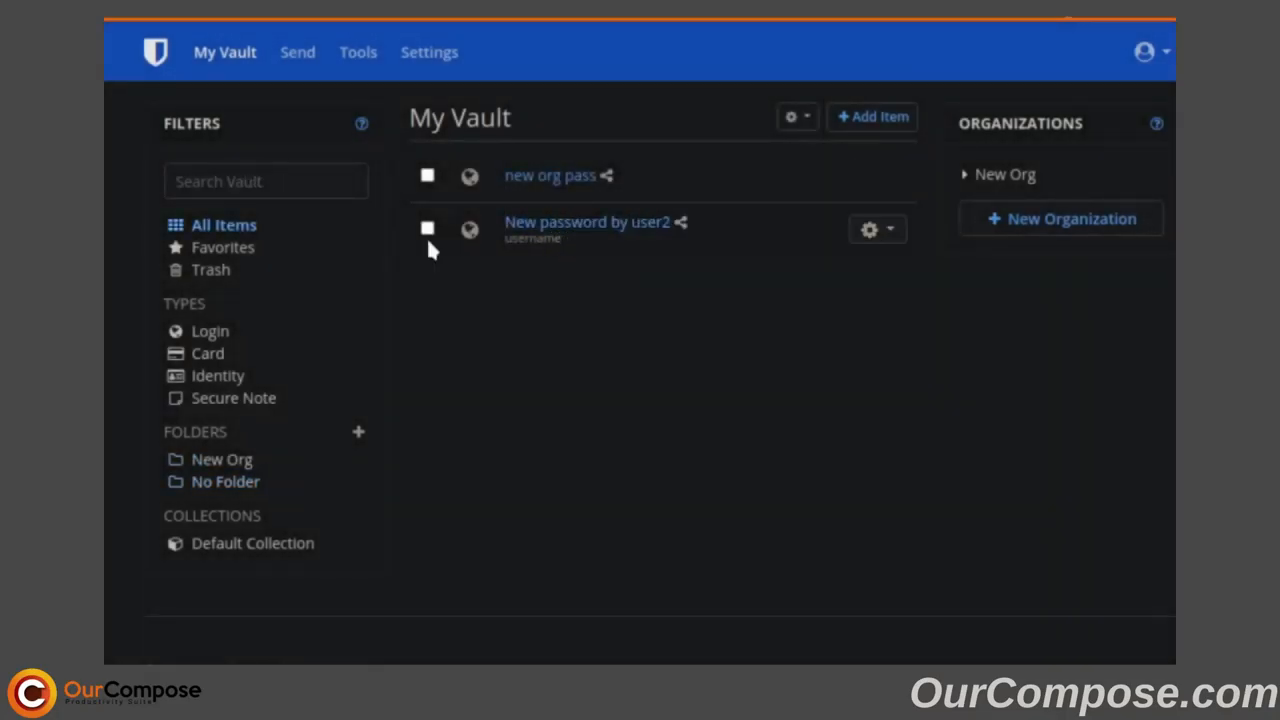
Select 'New password by user2' too and move both items into the New Org folder.
click(428, 228)
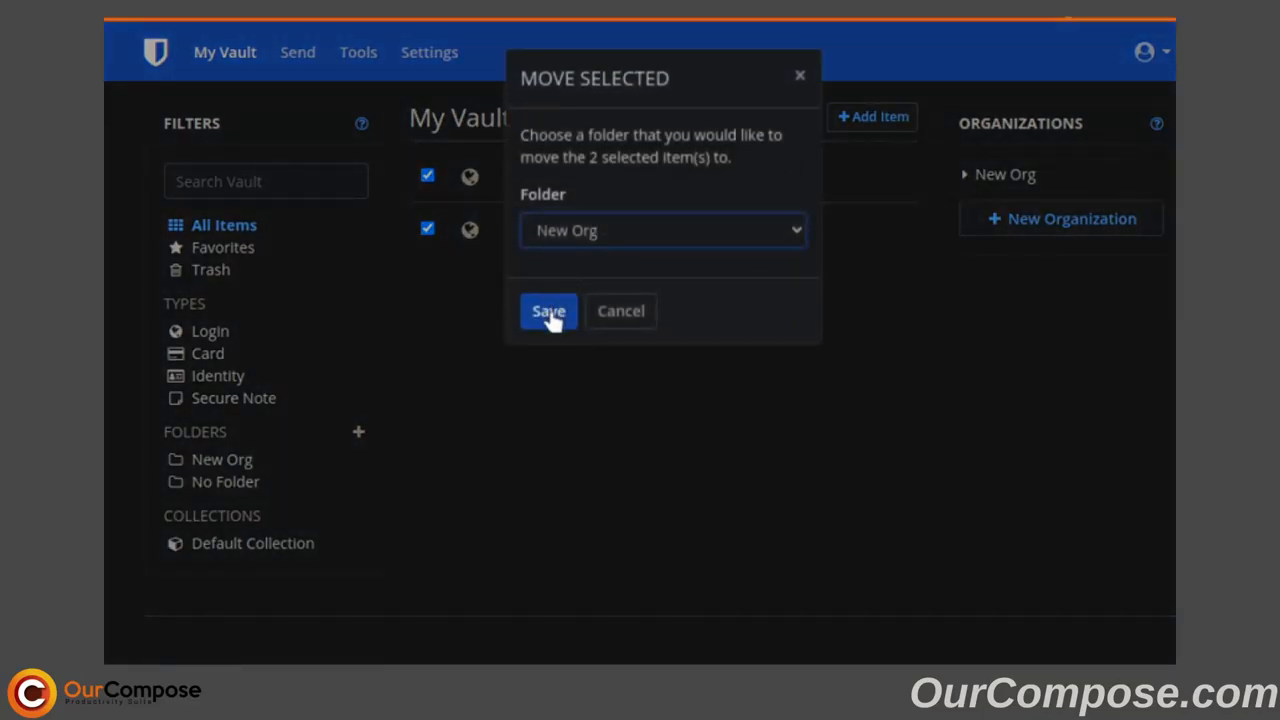
click(548, 312)
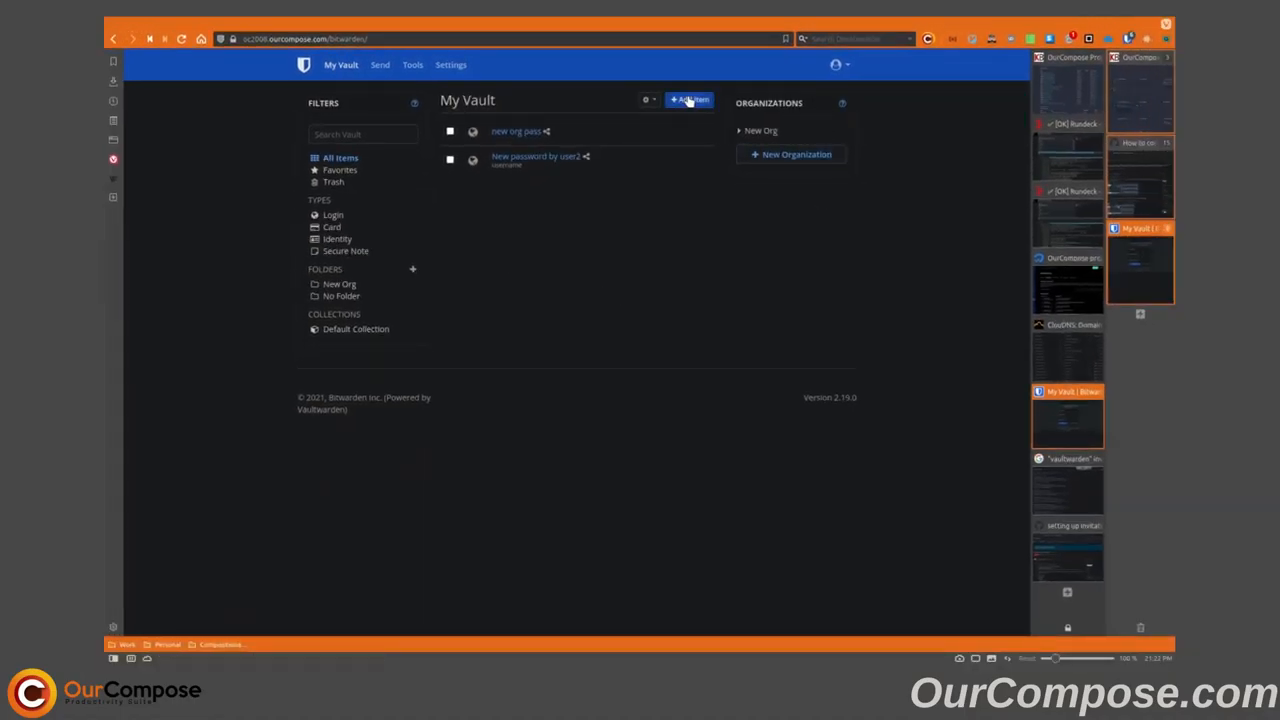
Add login 'New Org Password by User' owned by New Org in the Default Collection and save it.
click(688, 100)
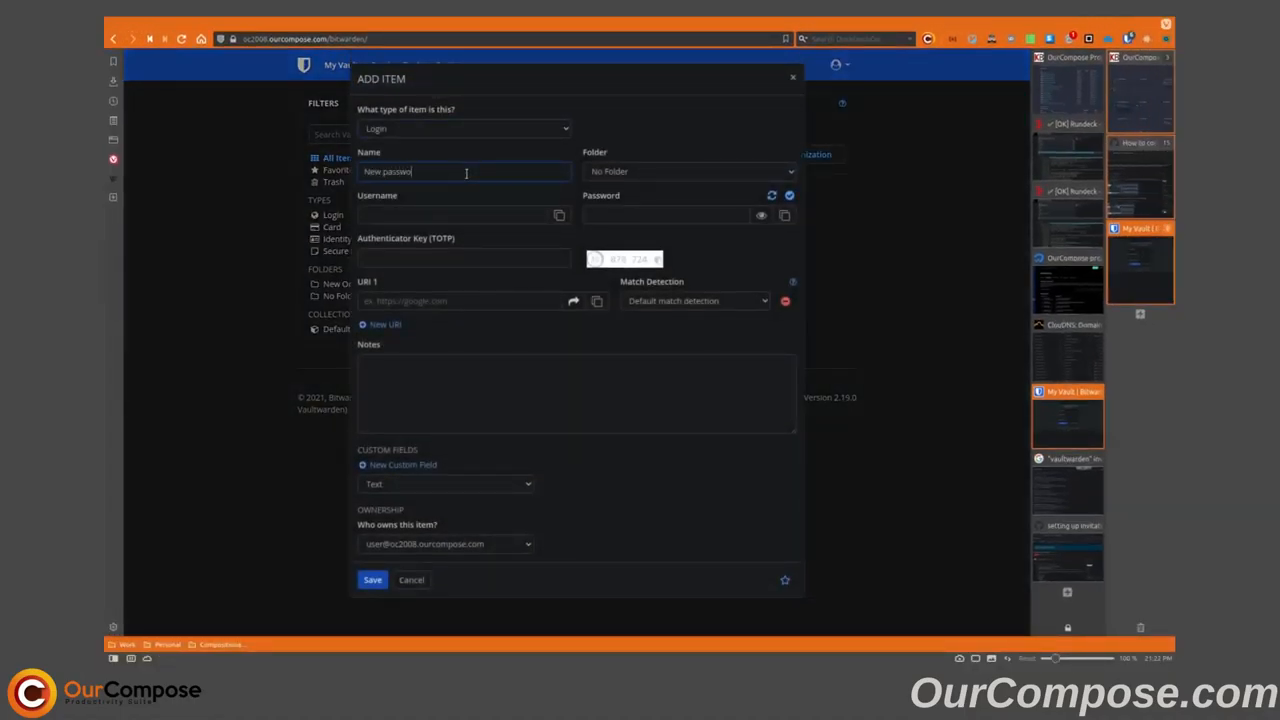
text(New Org P)
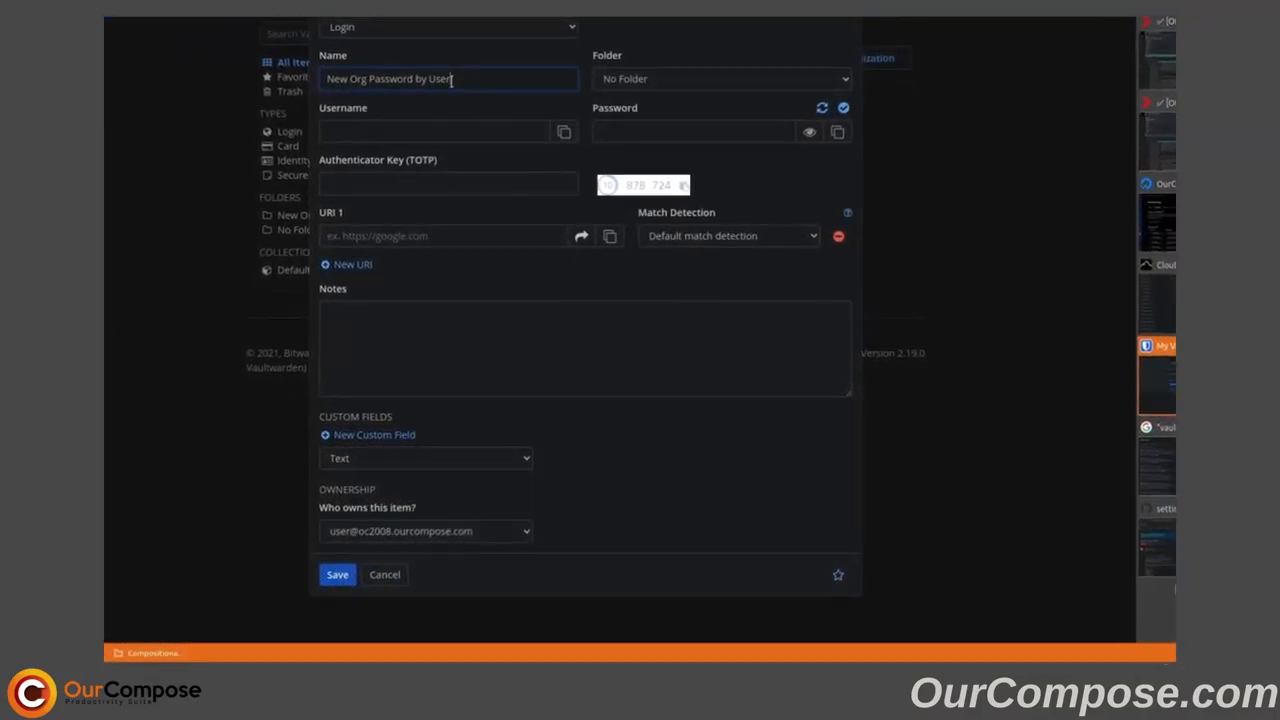
scroll(down, 3)
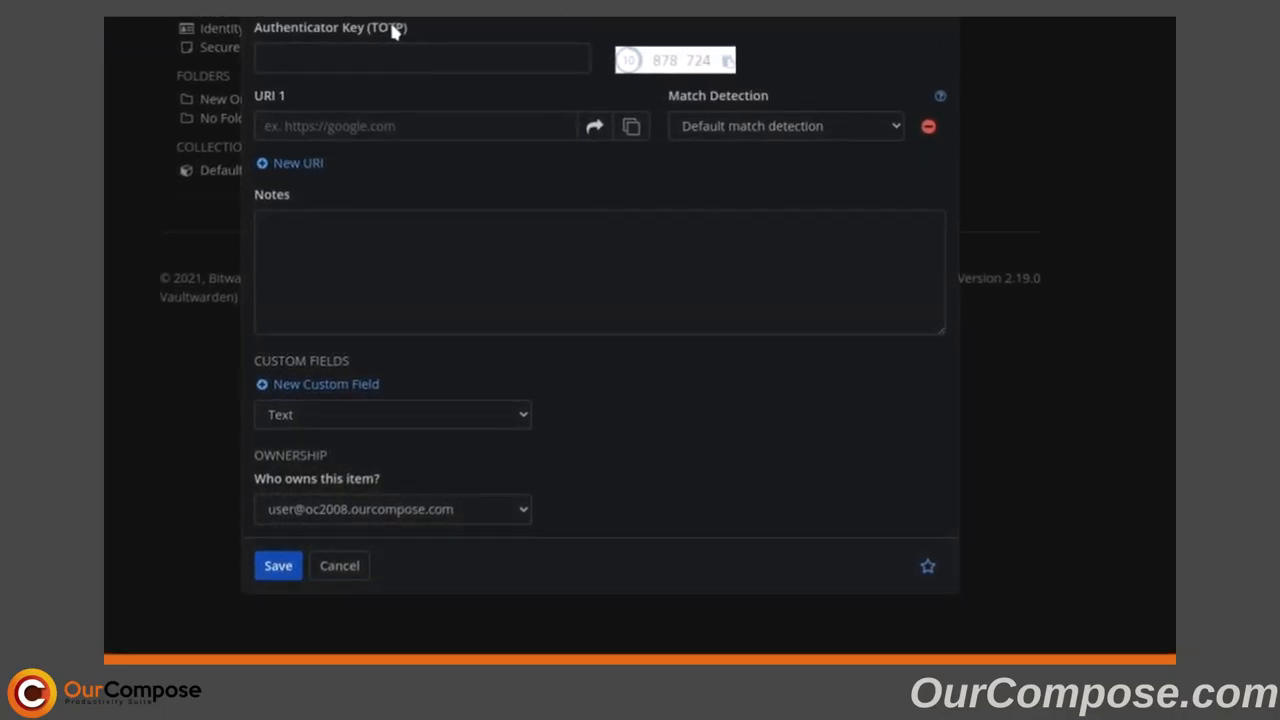
scroll(down, 3)
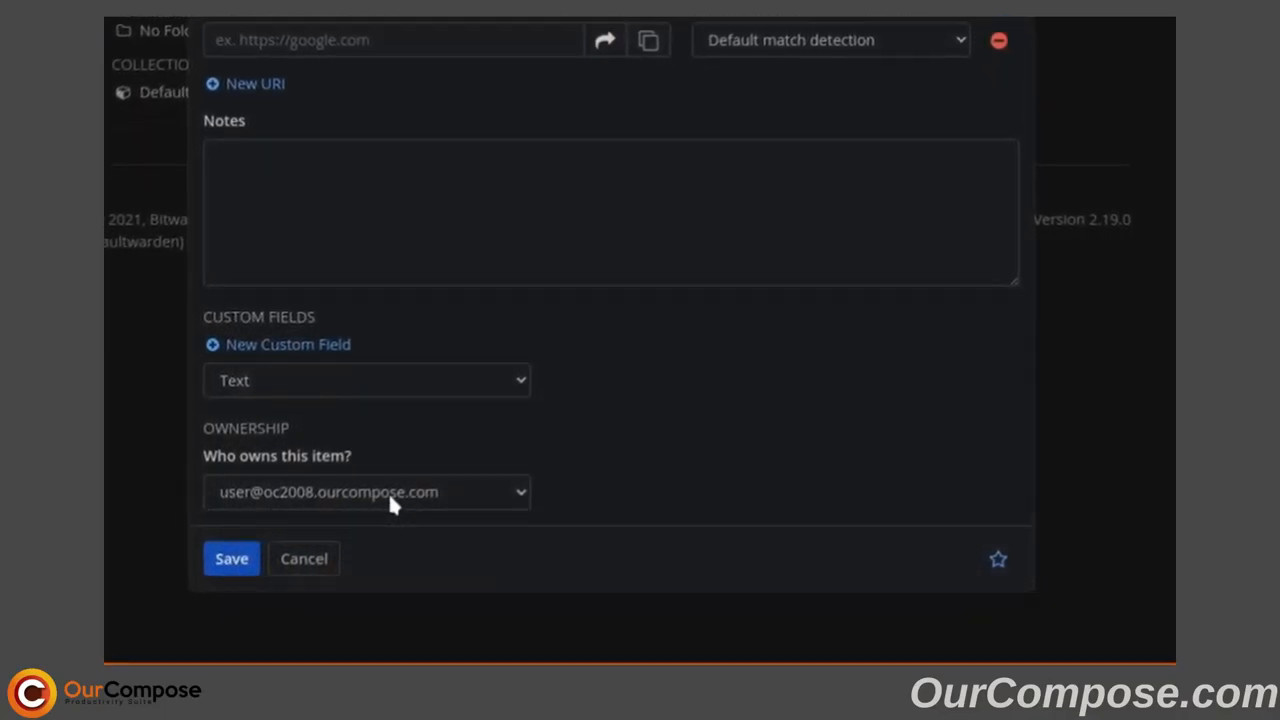
click(368, 492)
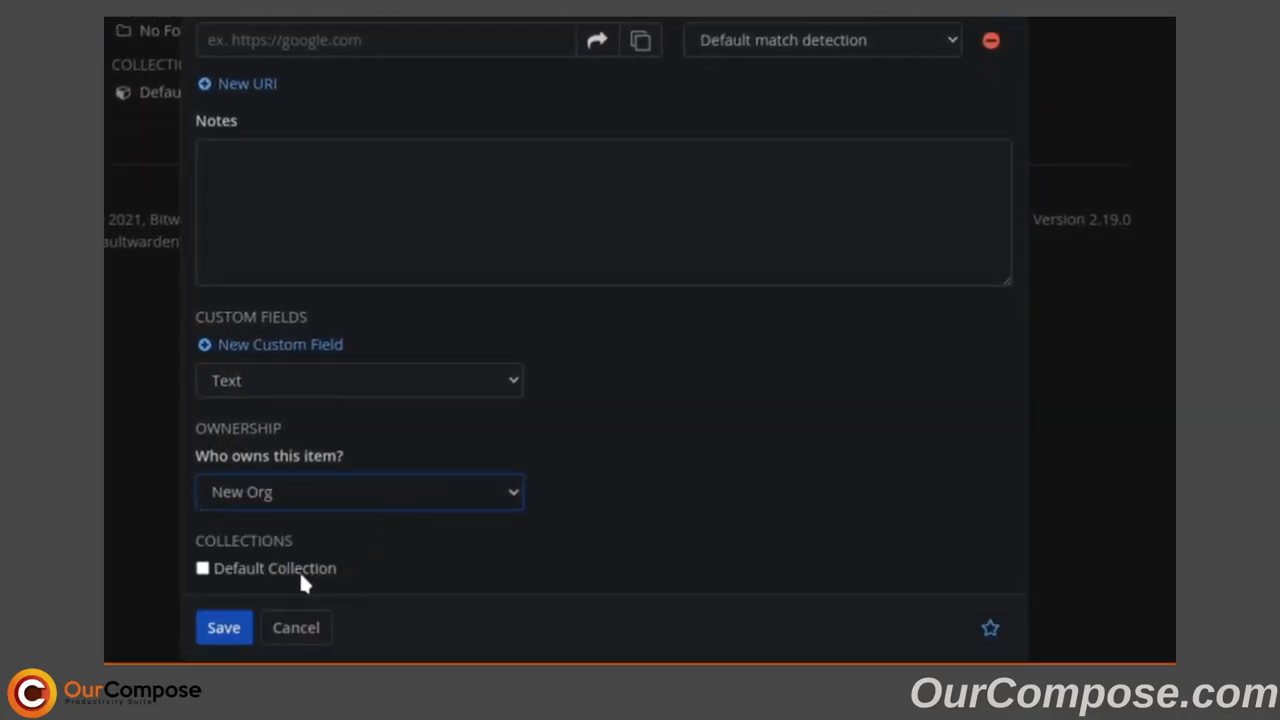
click(202, 568)
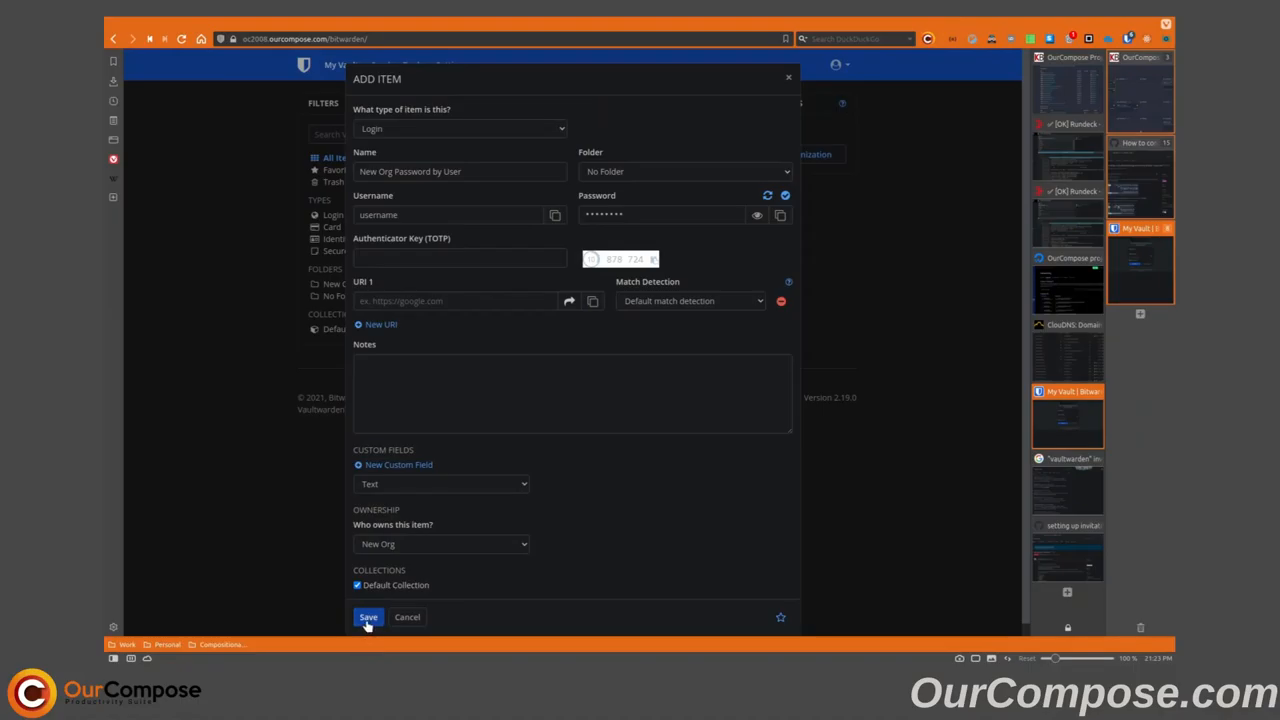
click(368, 616)
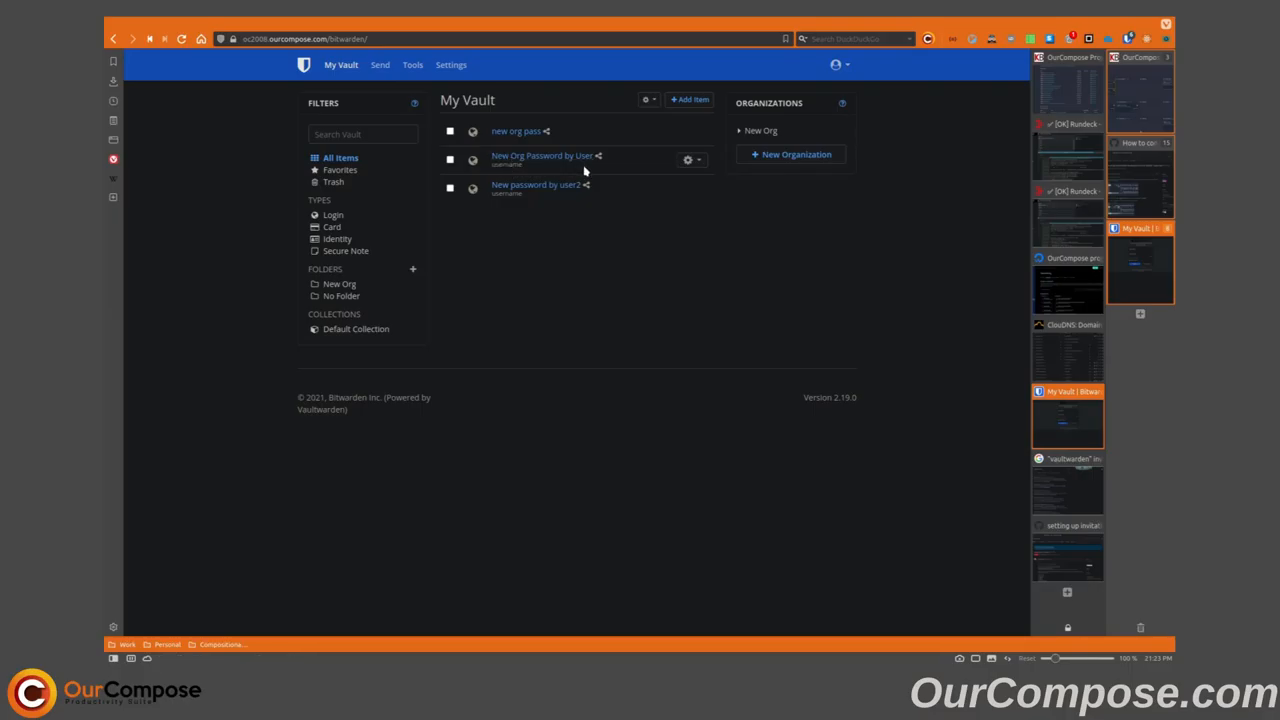
click(760, 130)
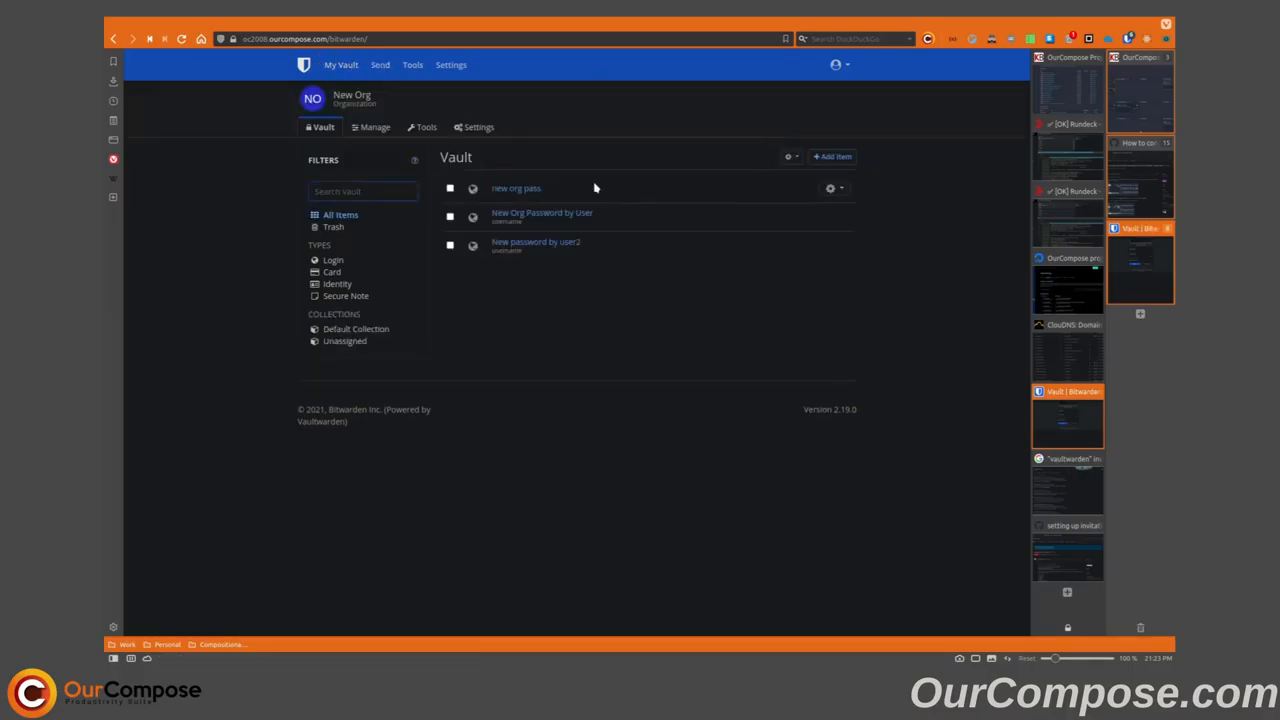
click(340, 64)
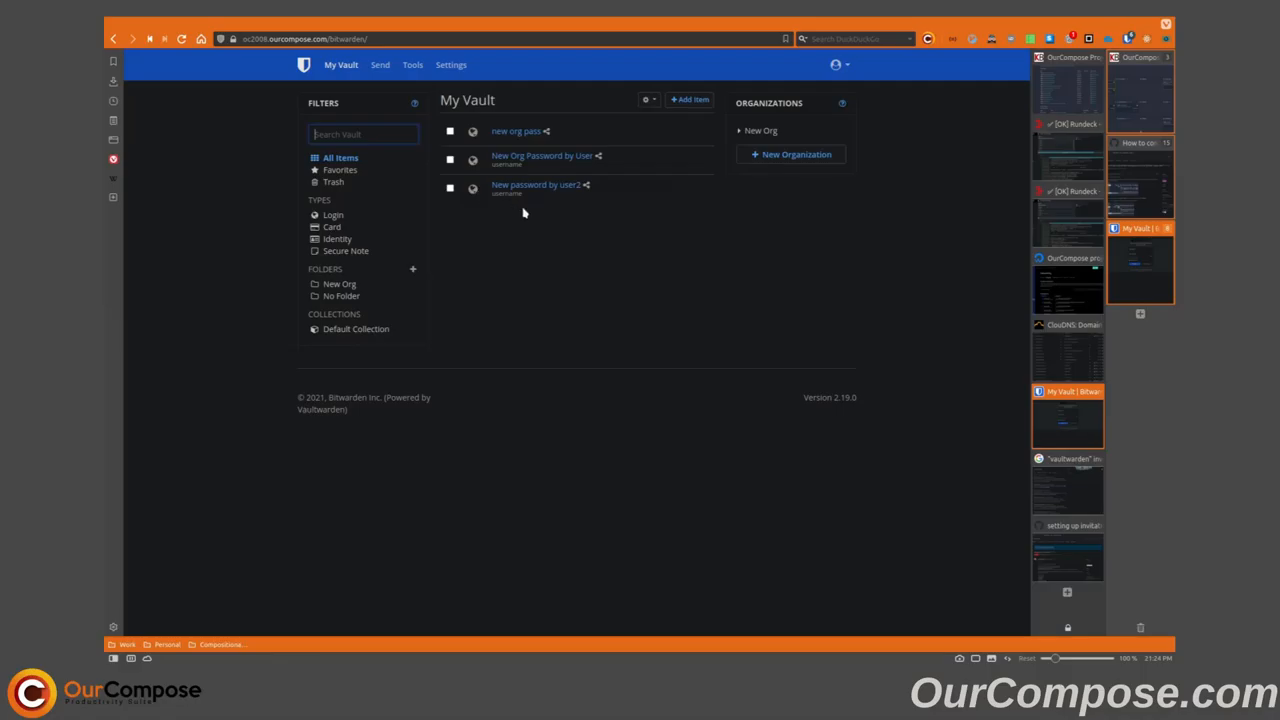
mouse_move(532, 294)
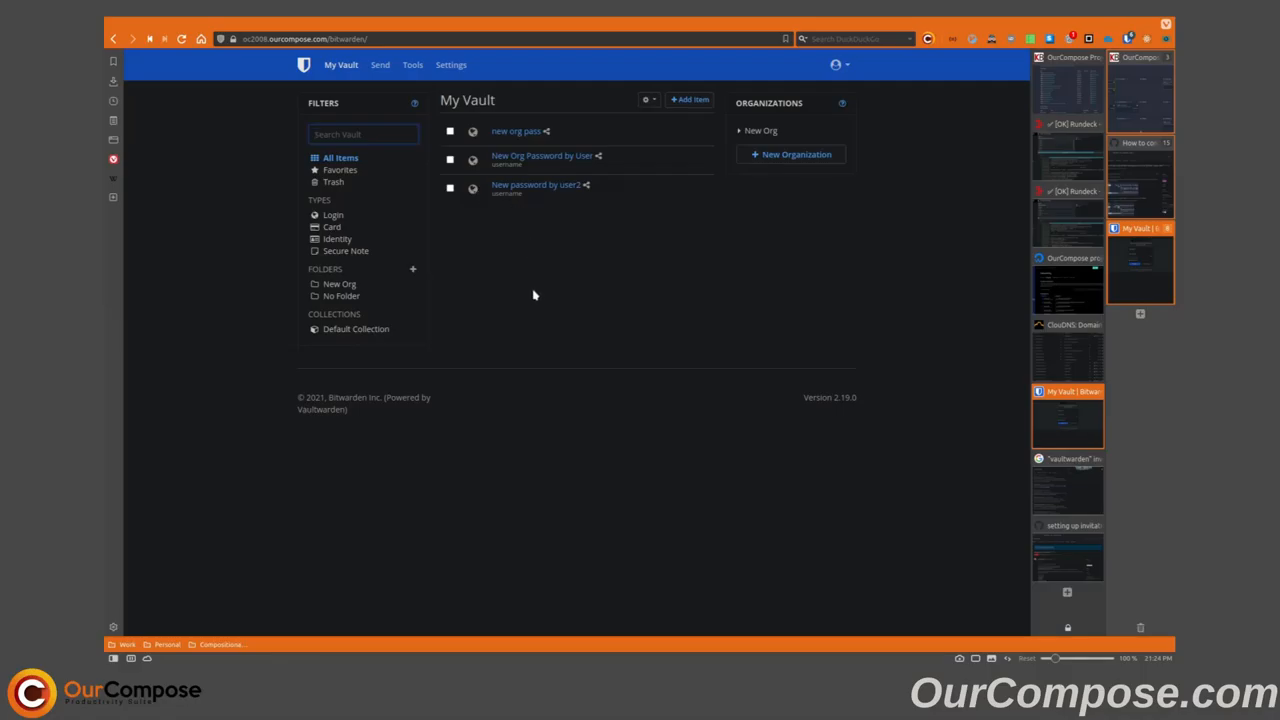
mouse_move(548, 296)
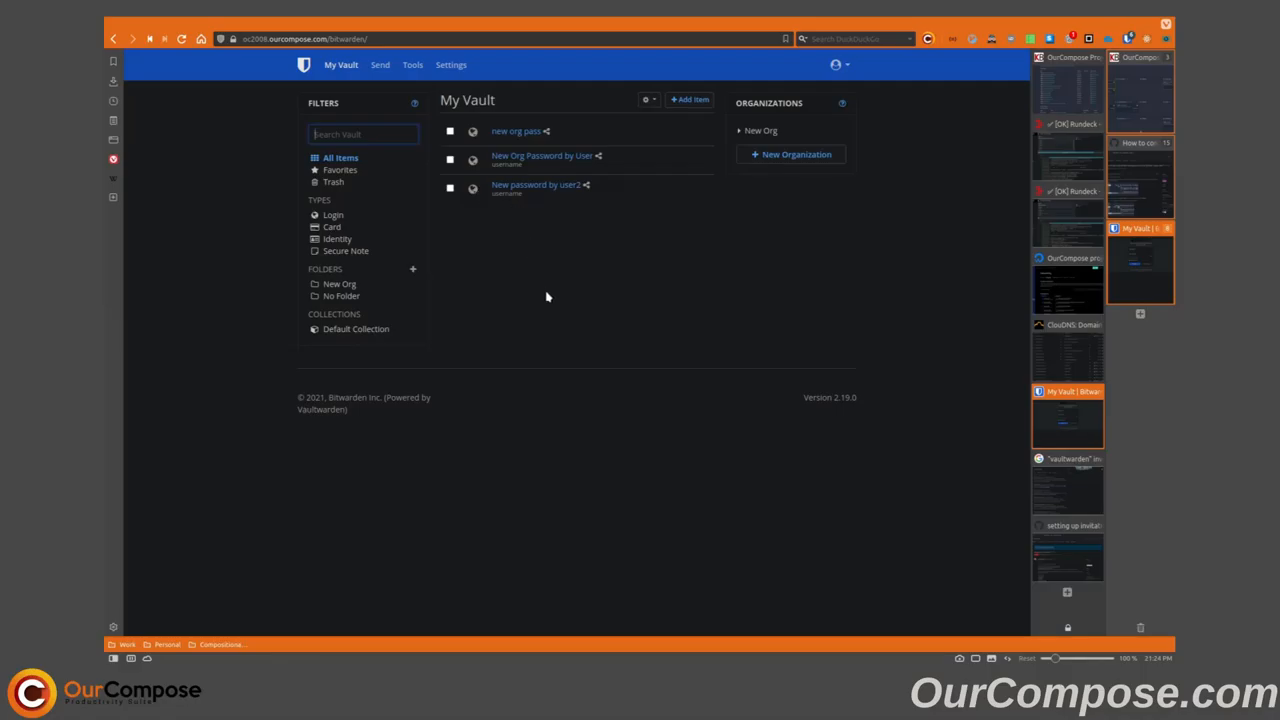
mouse_move(548, 272)
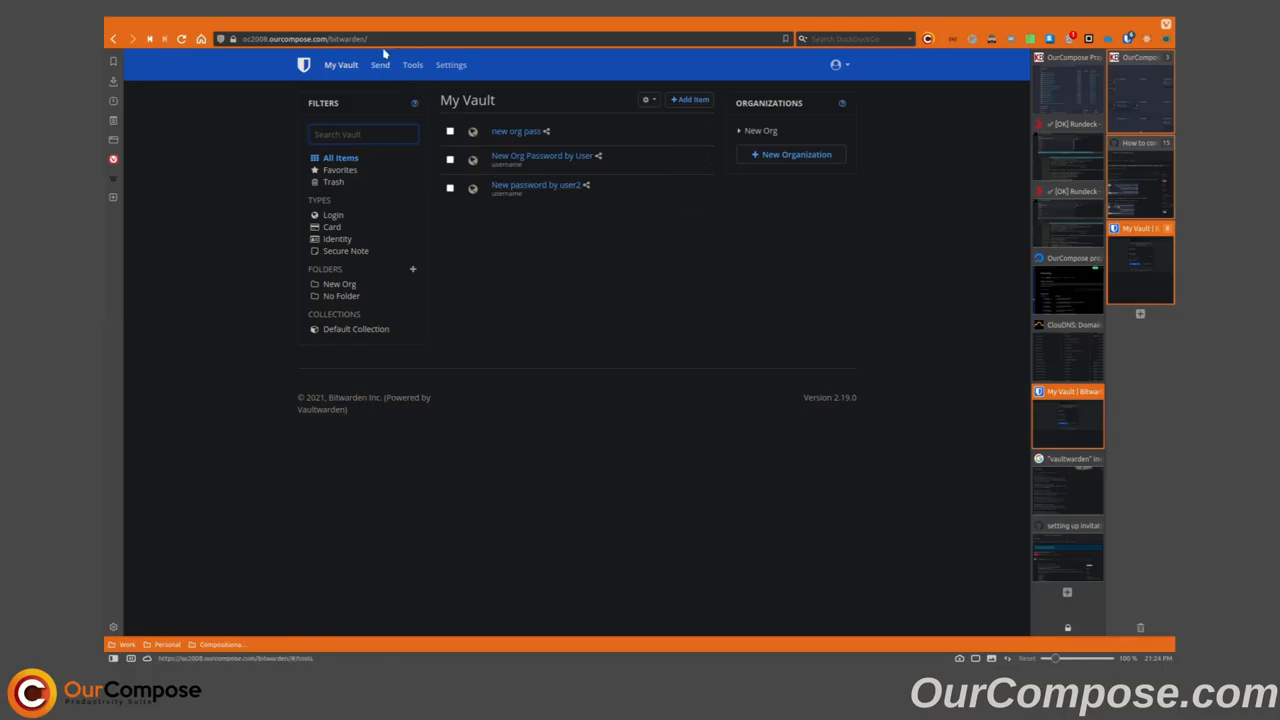
click(380, 64)
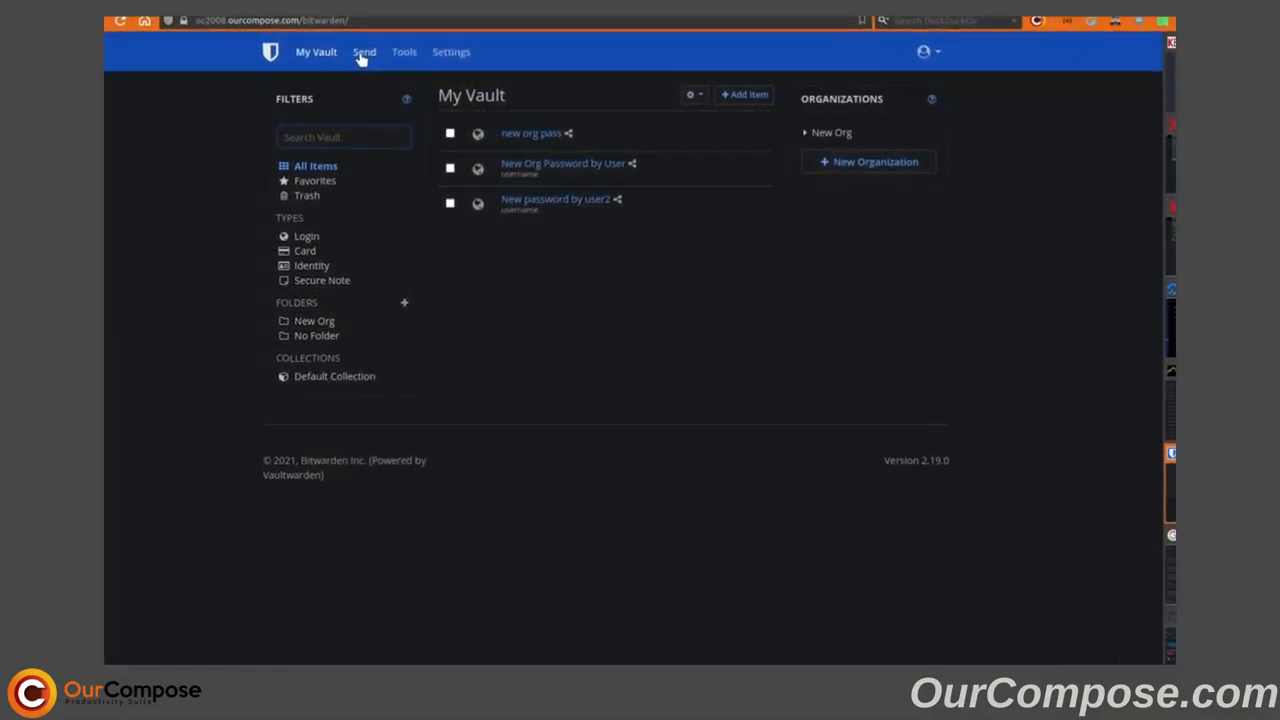
click(364, 52)
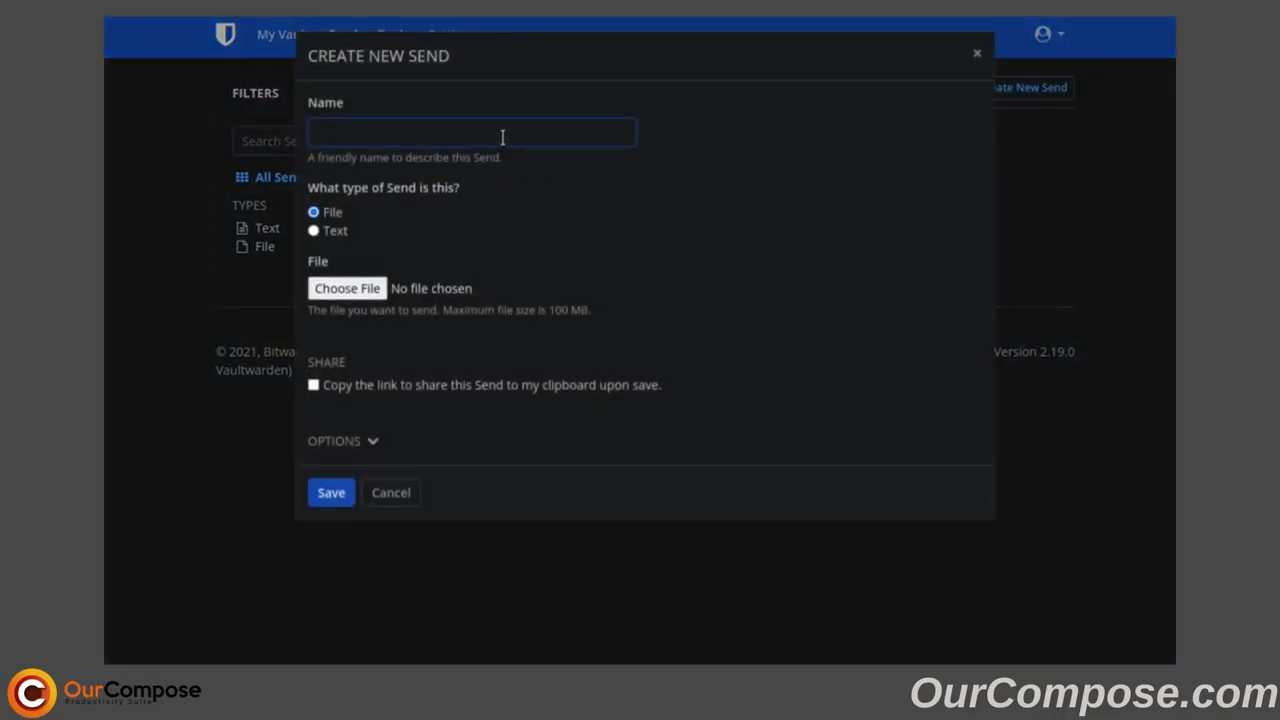
text(Send to External User)
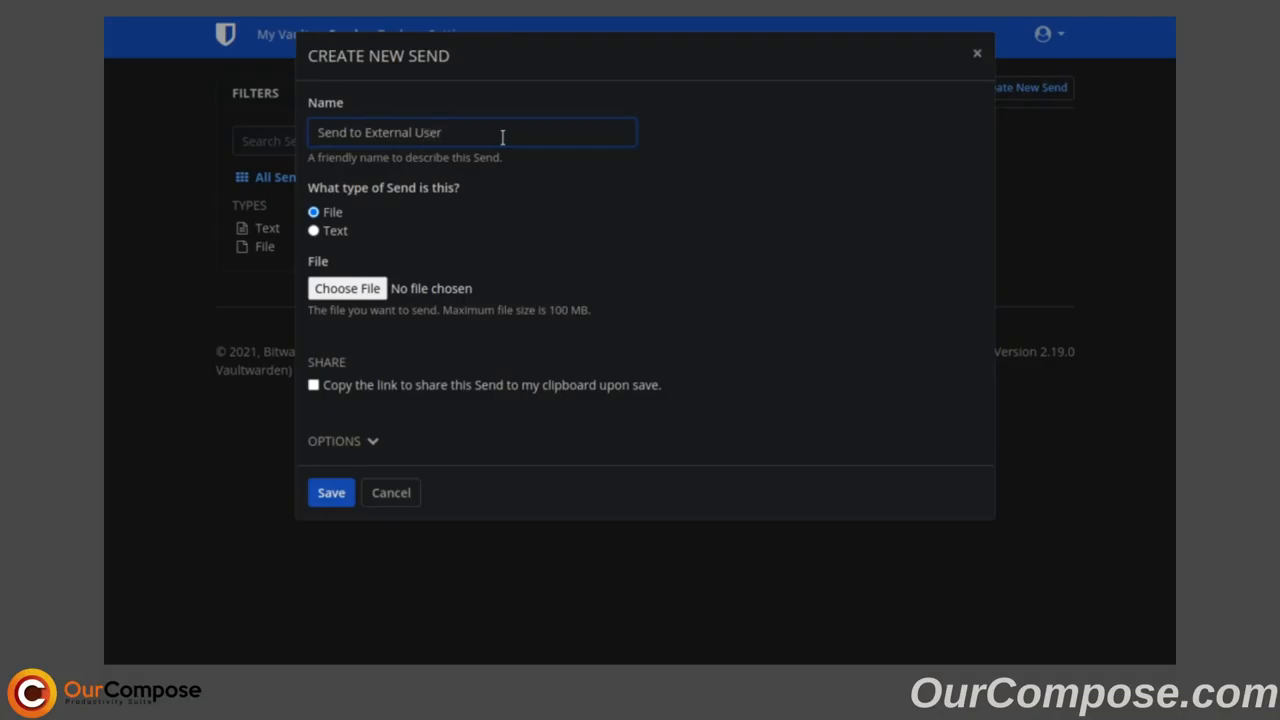
click(312, 230)
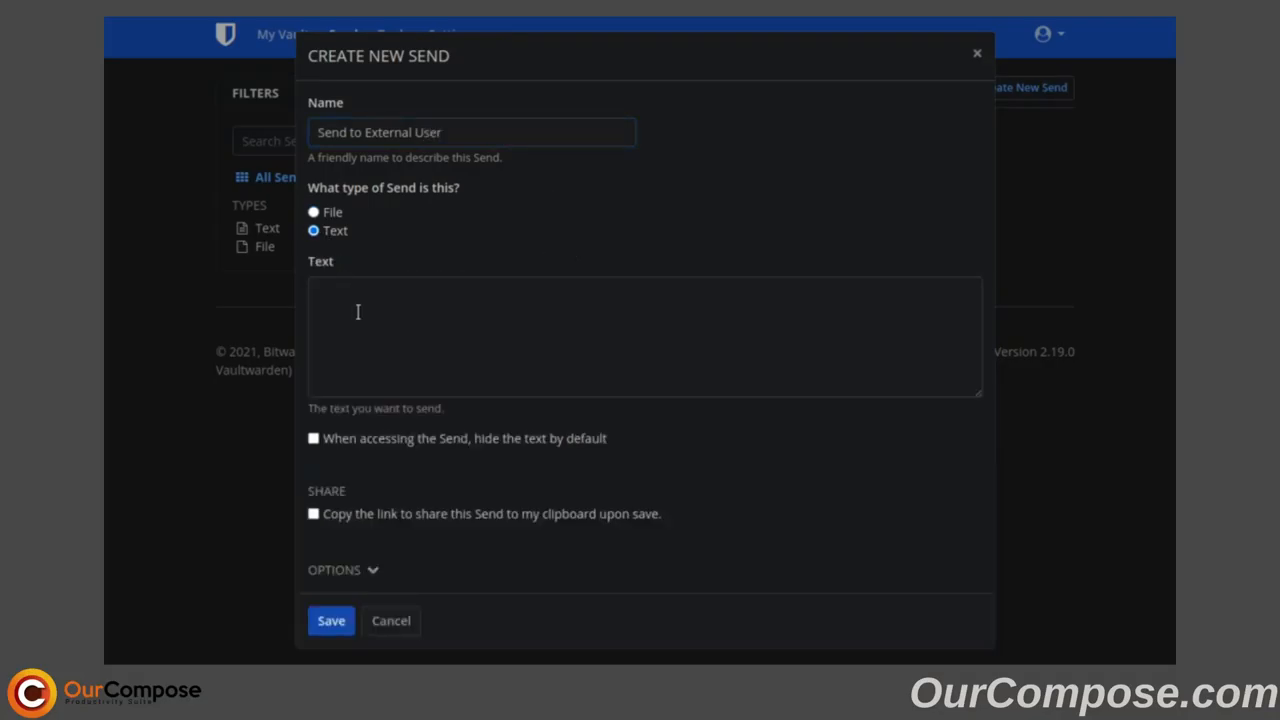
text(demopassword)
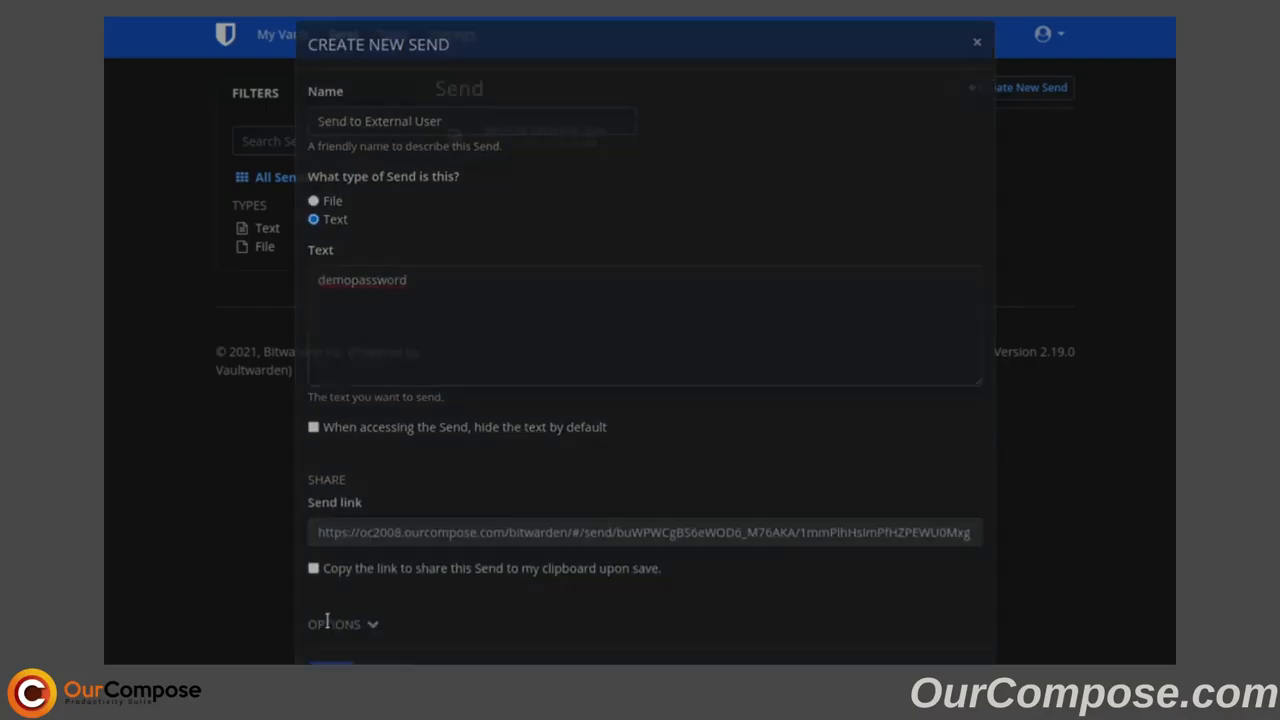
click(332, 664)
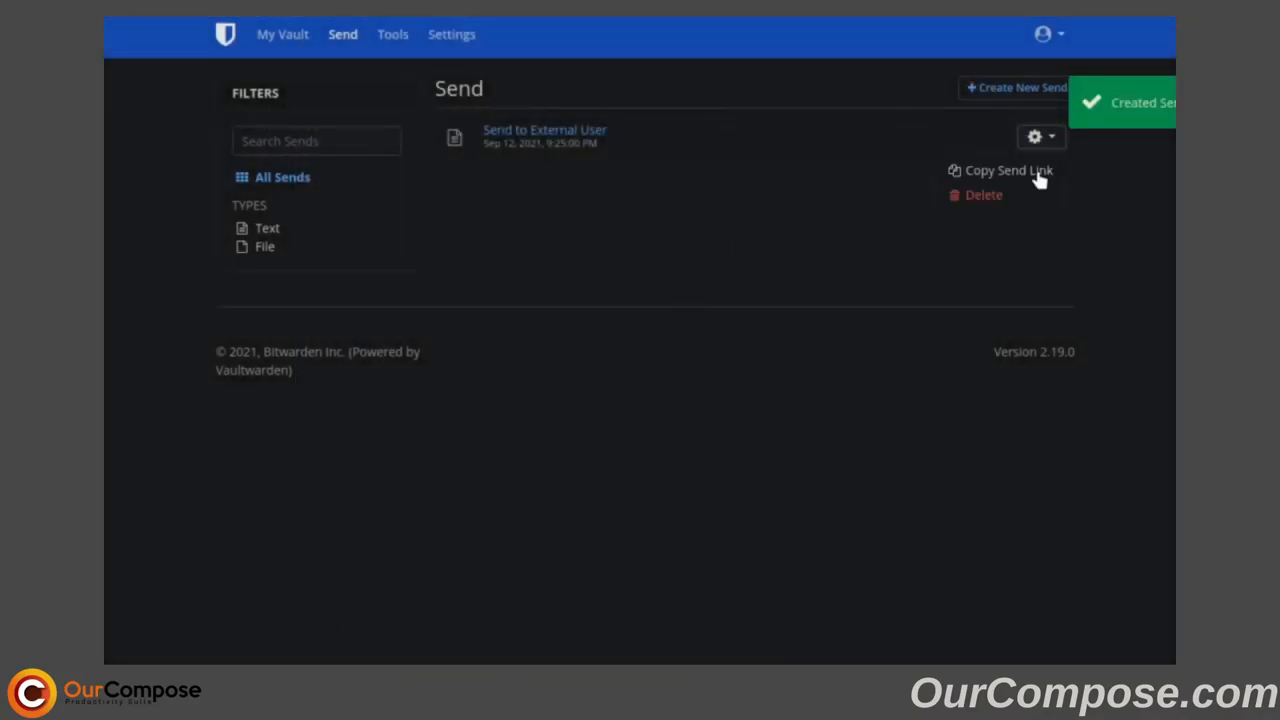
click(1008, 170)
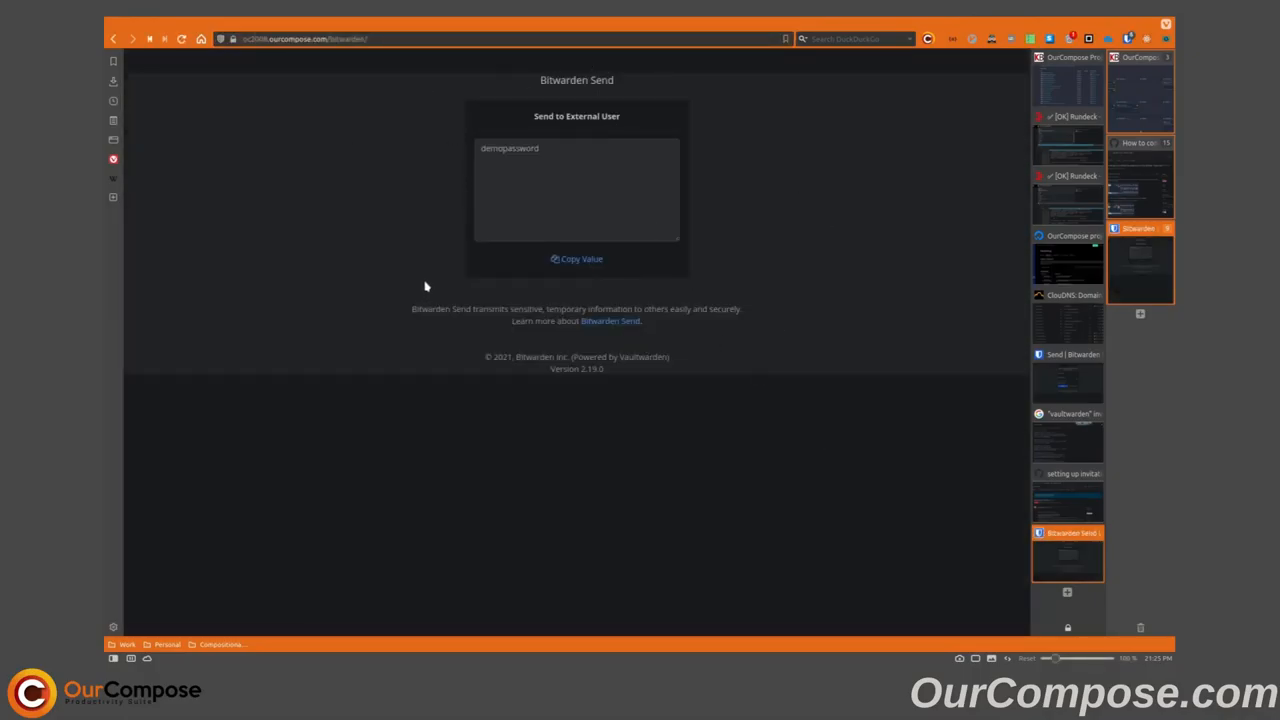
mouse_move(412, 272)
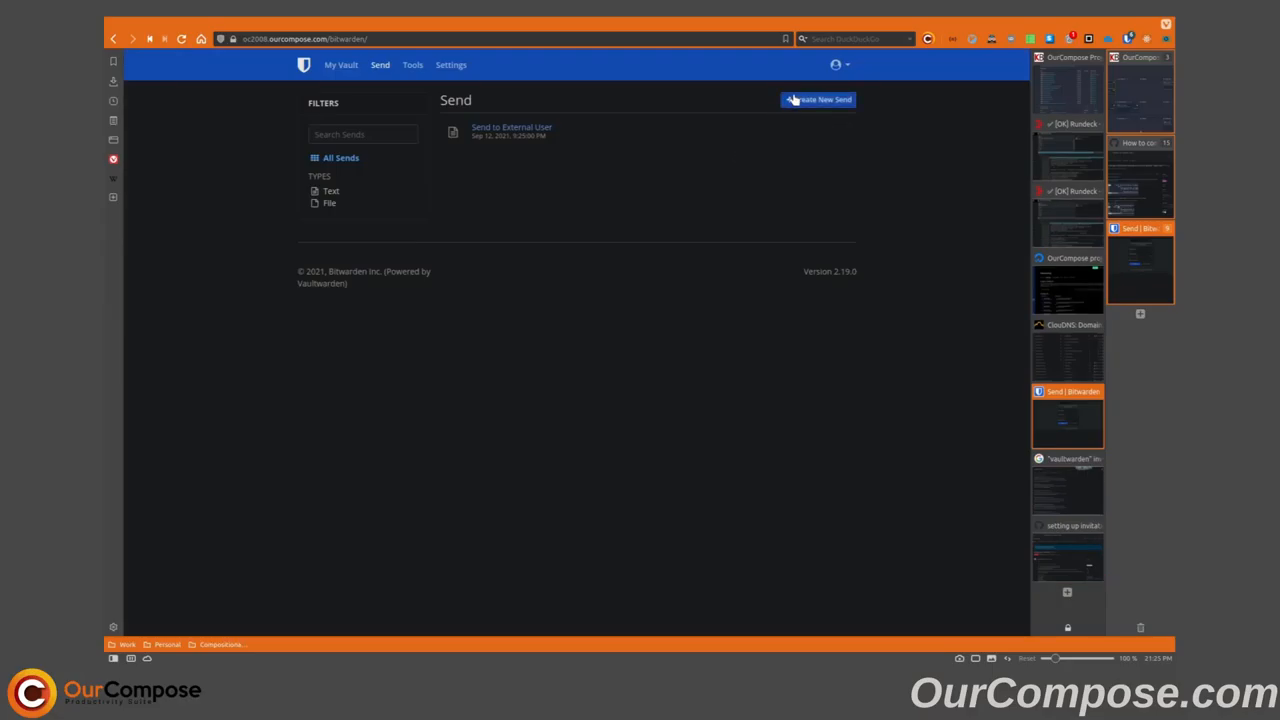
Start a new Send, expand its Options and show the Expiration Date choices.
click(816, 100)
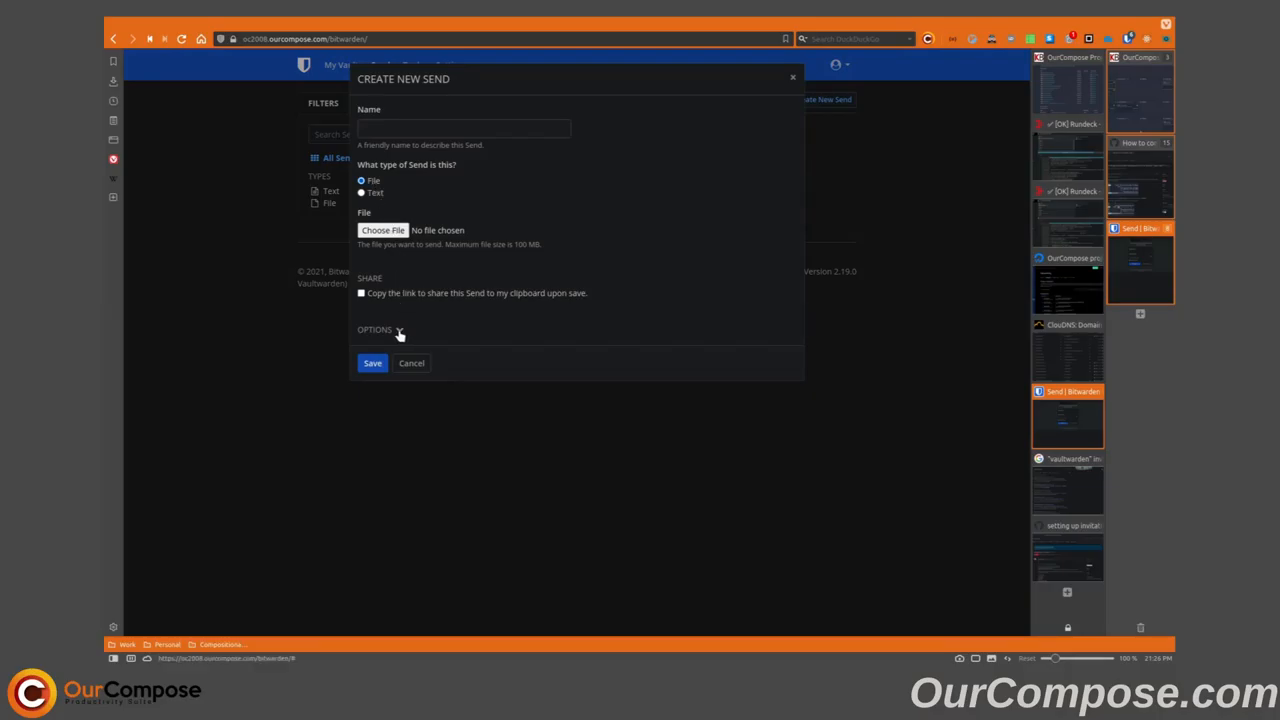
click(378, 328)
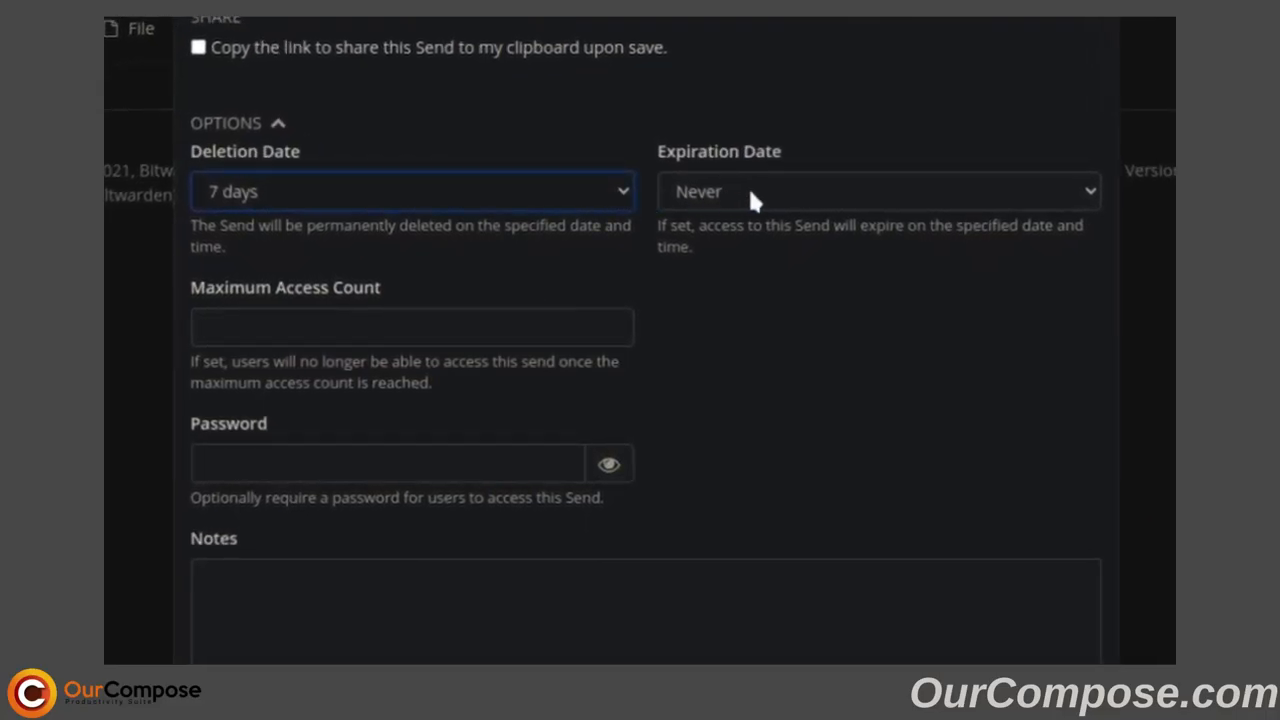
click(878, 192)
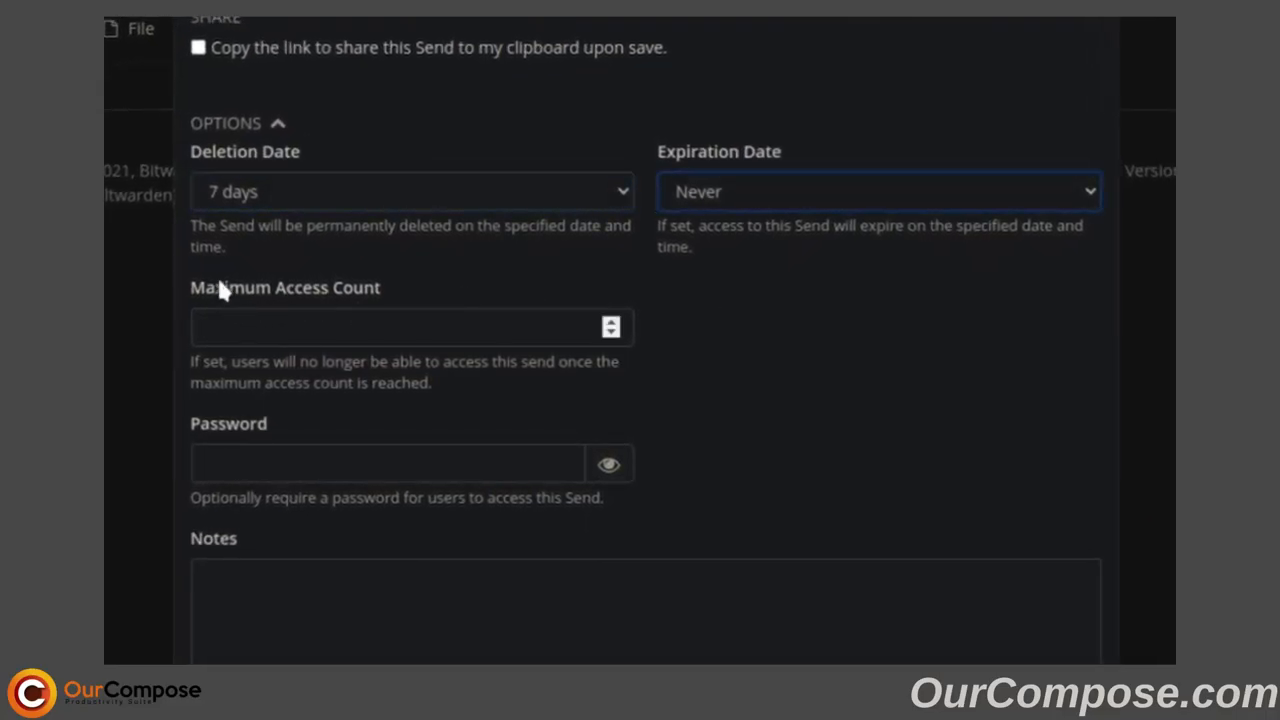
mouse_move(322, 300)
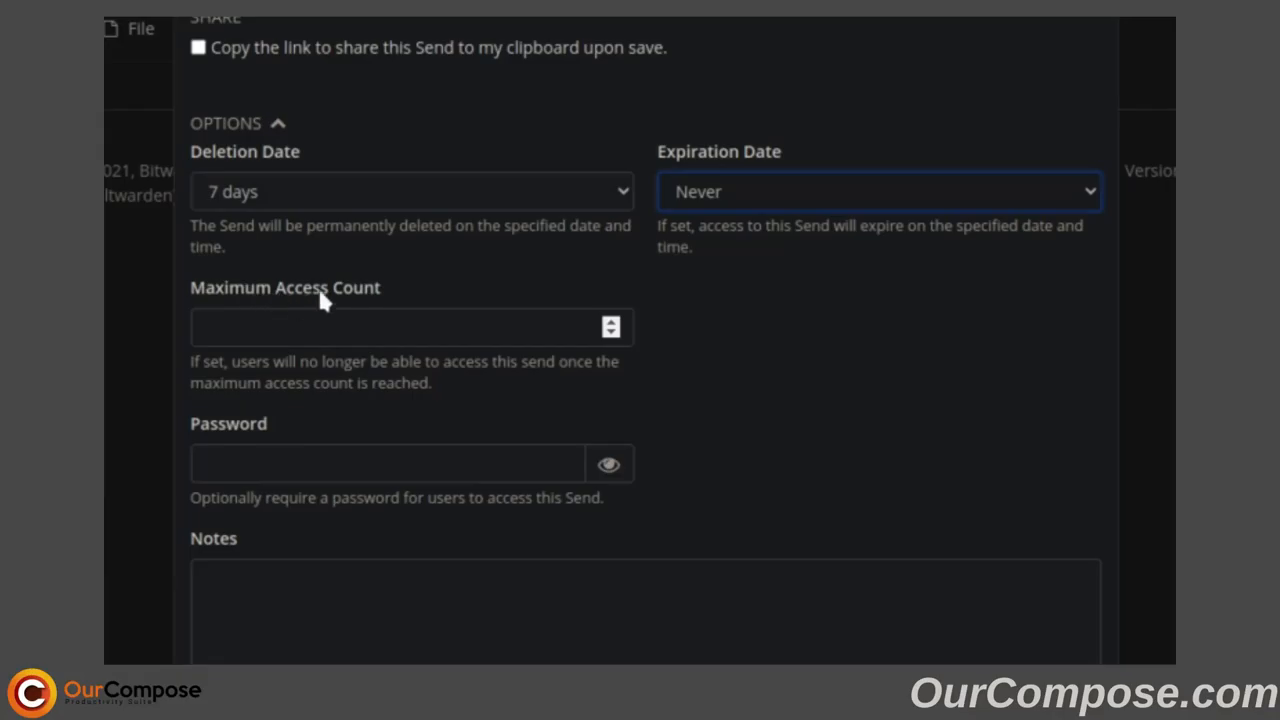